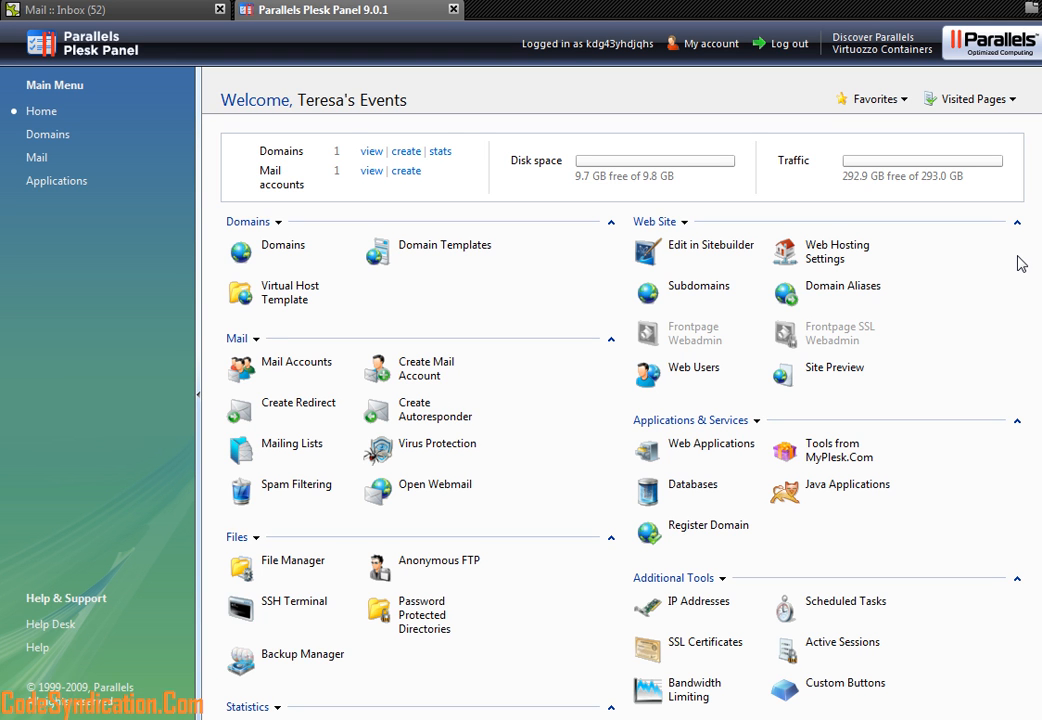
mouse_move(988, 345)
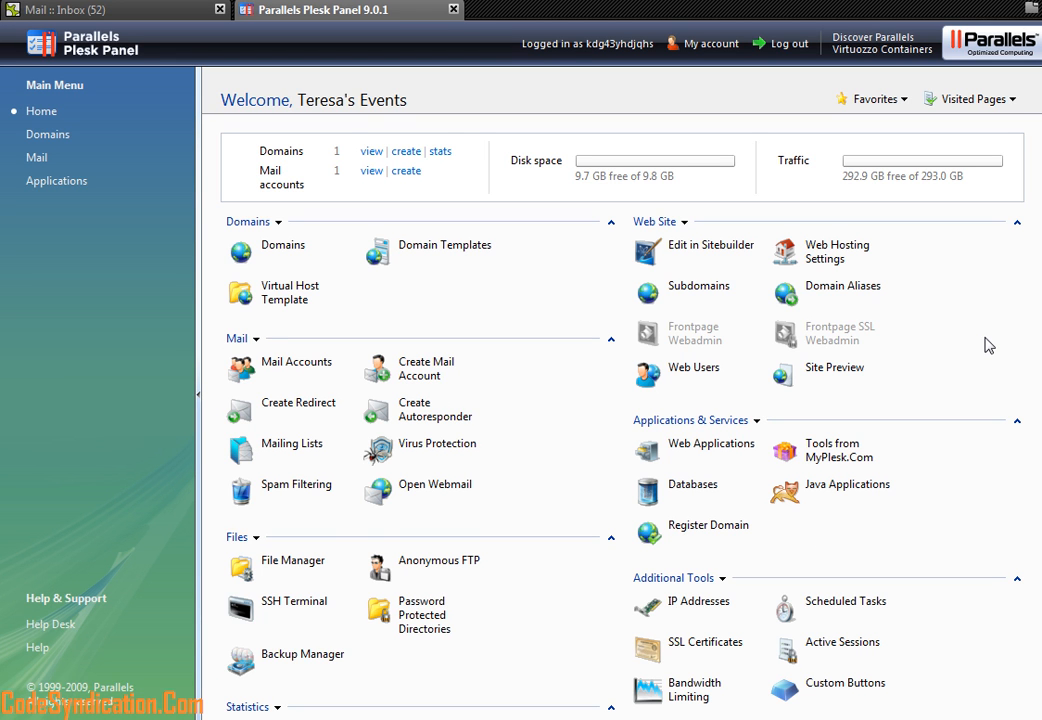
mouse_move(1018, 306)
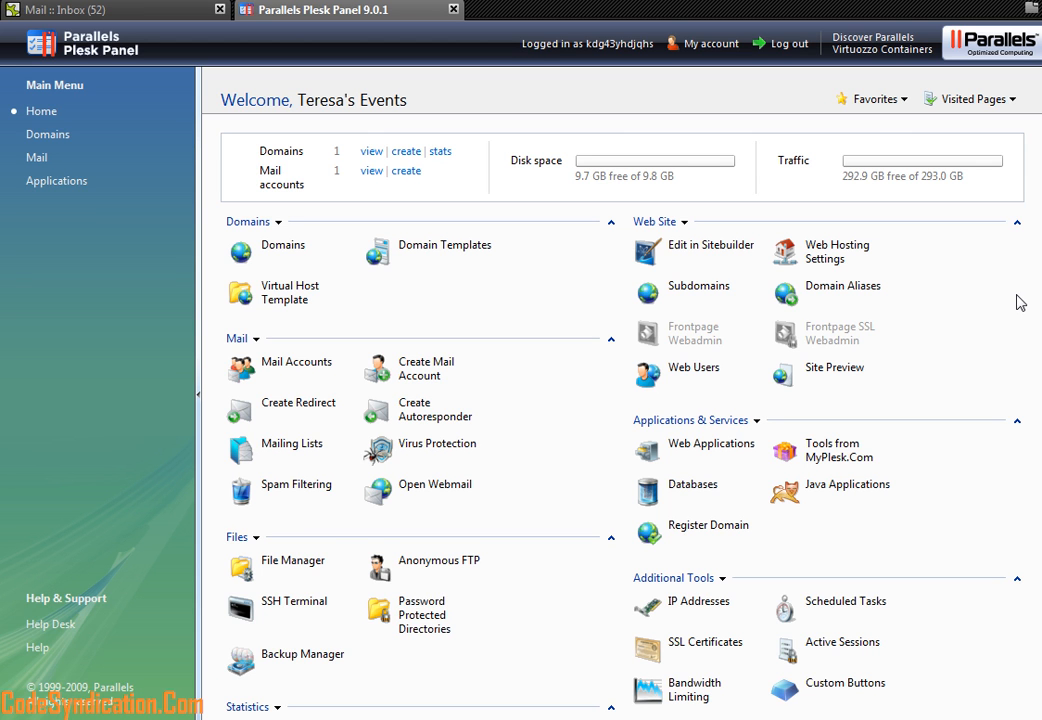
mouse_move(564, 390)
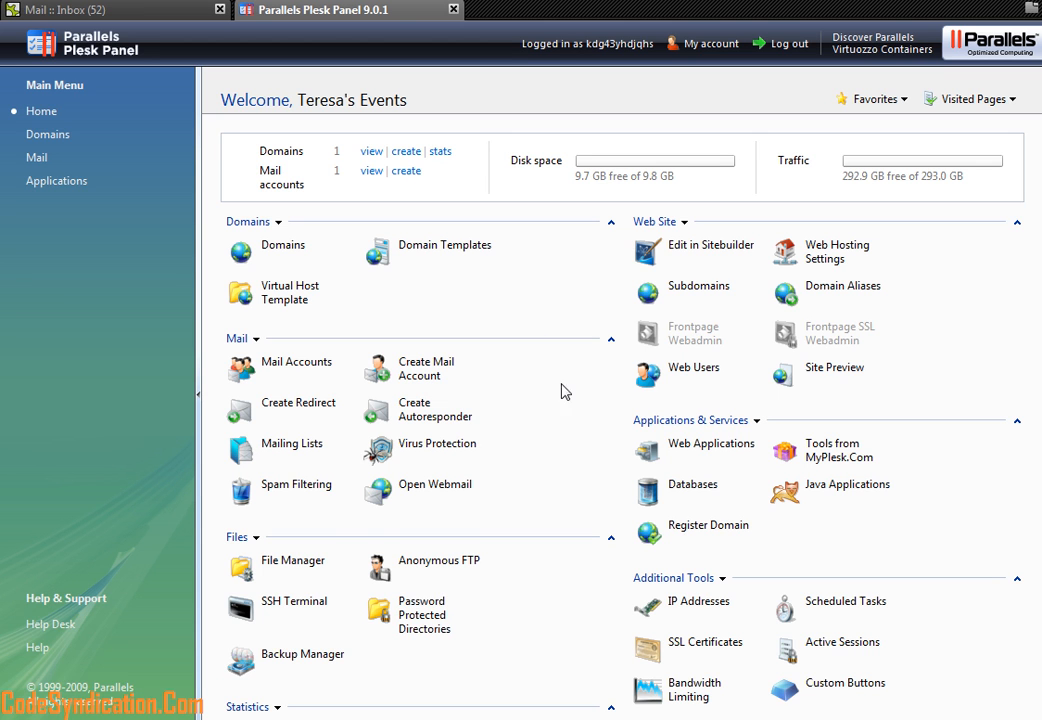
mouse_move(890, 362)
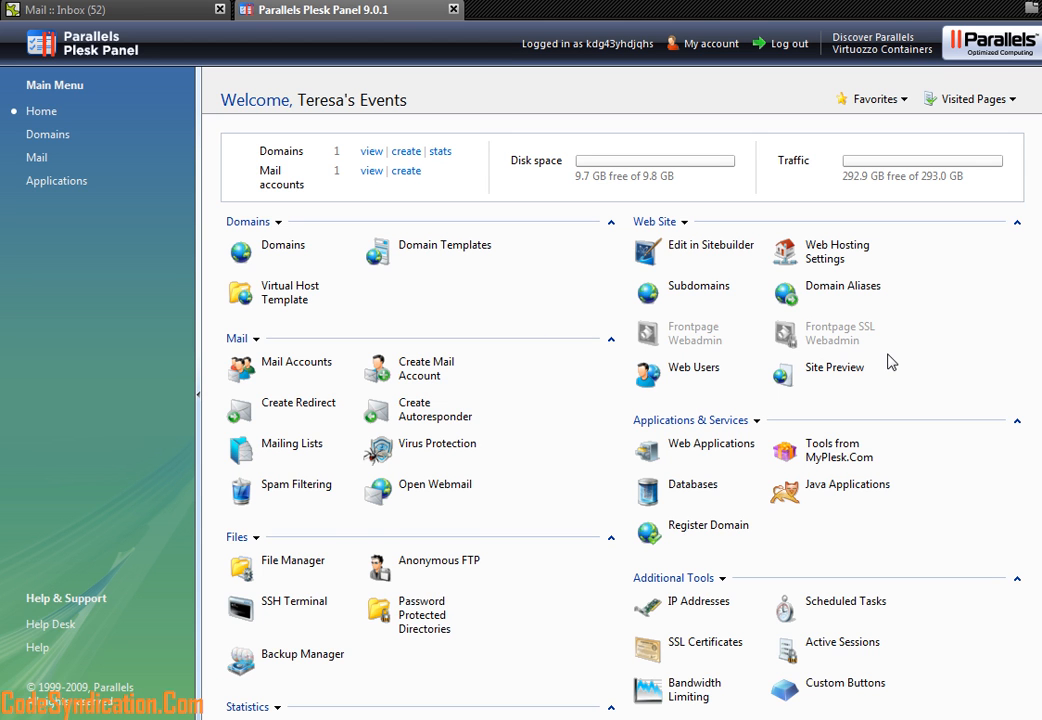
mouse_move(855, 320)
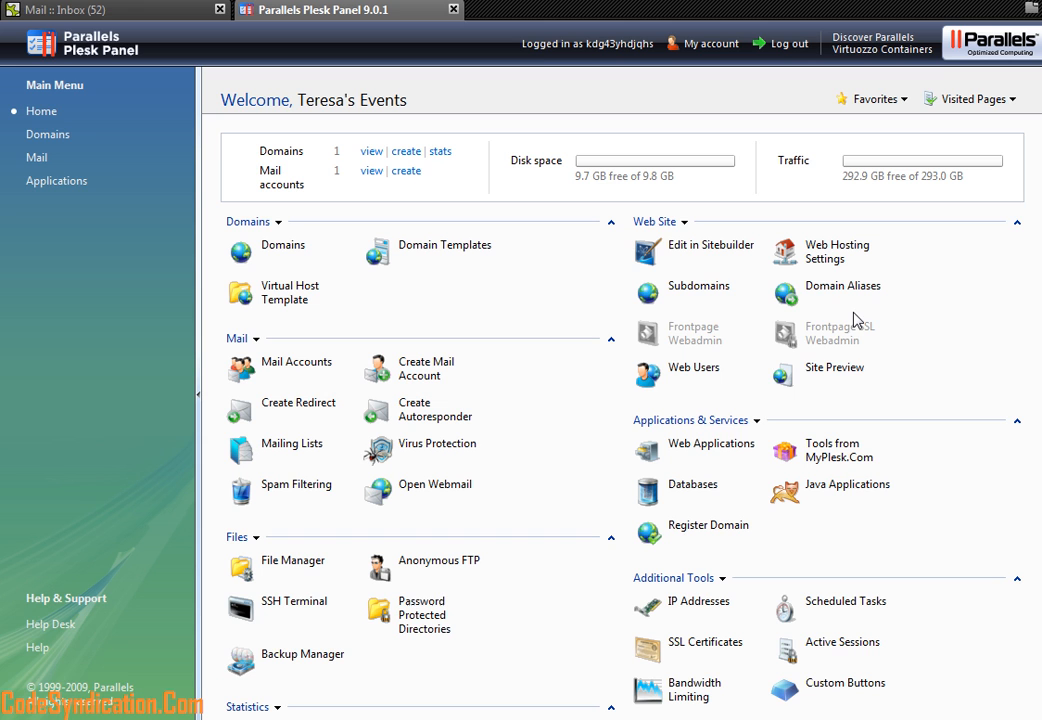
mouse_move(812, 368)
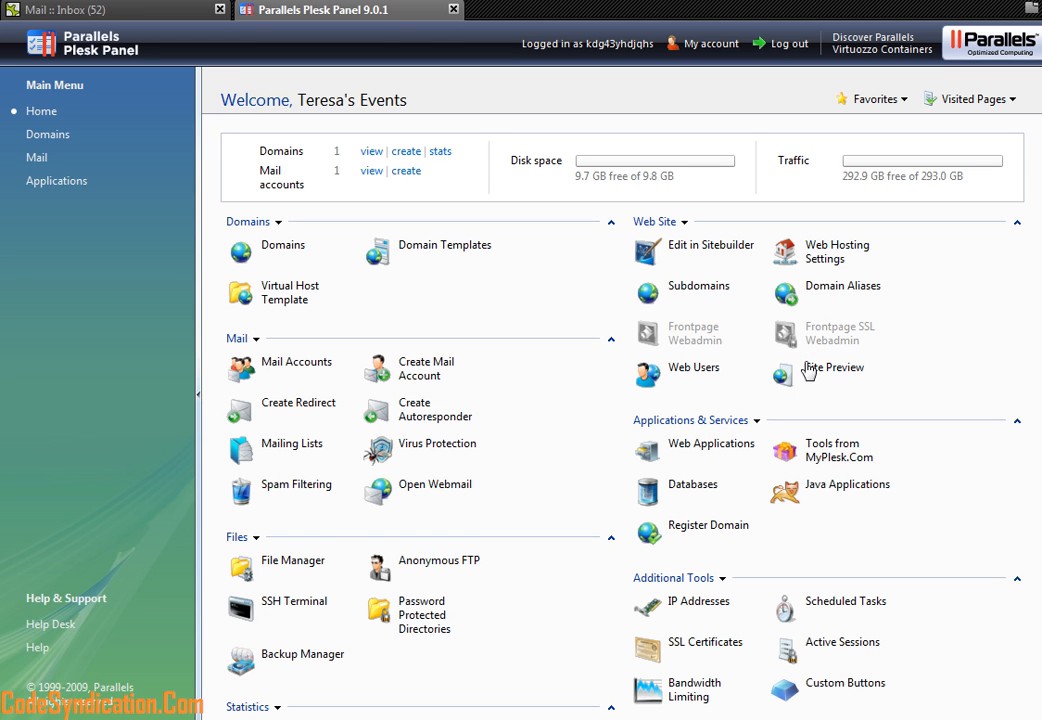
mouse_move(724, 312)
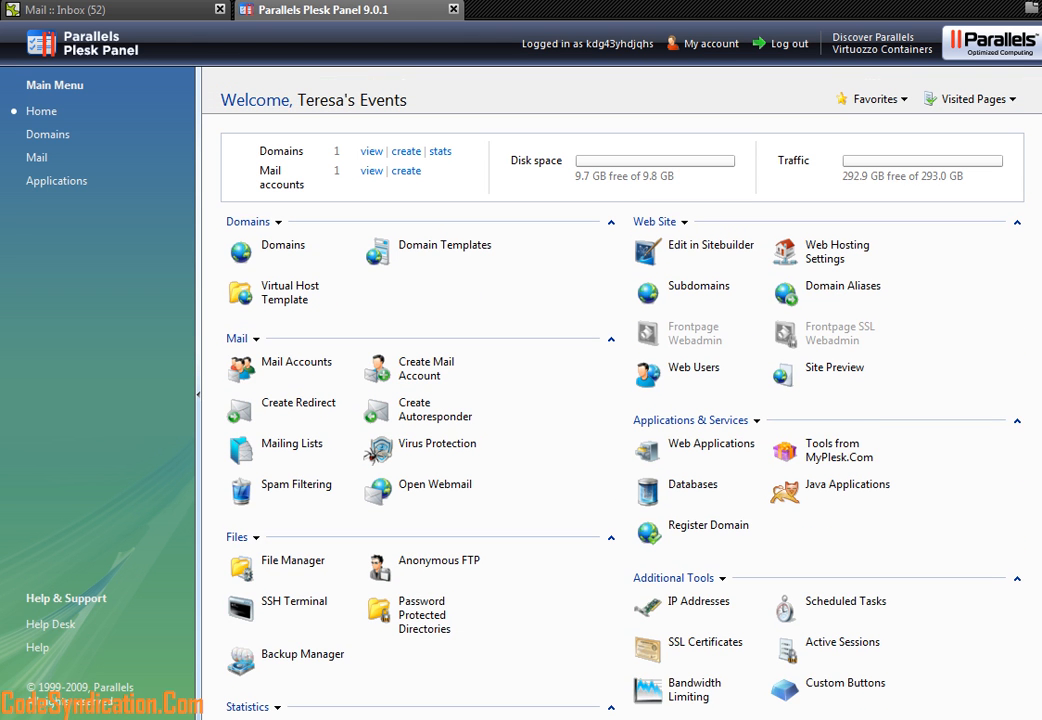
mouse_move(938, 317)
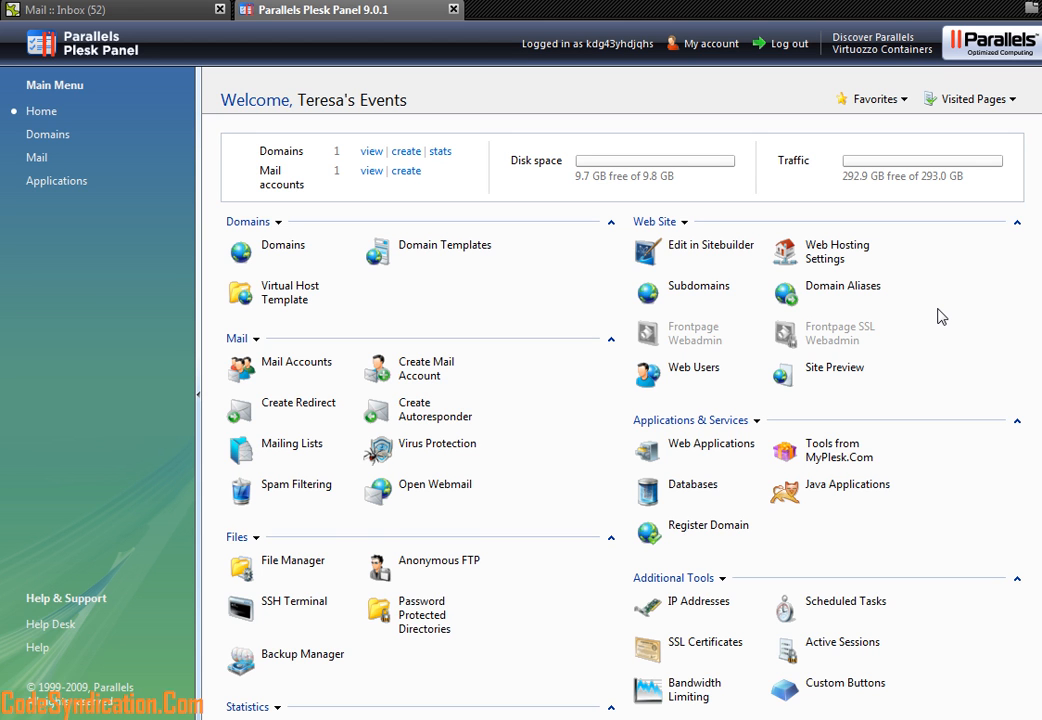
mouse_move(564, 359)
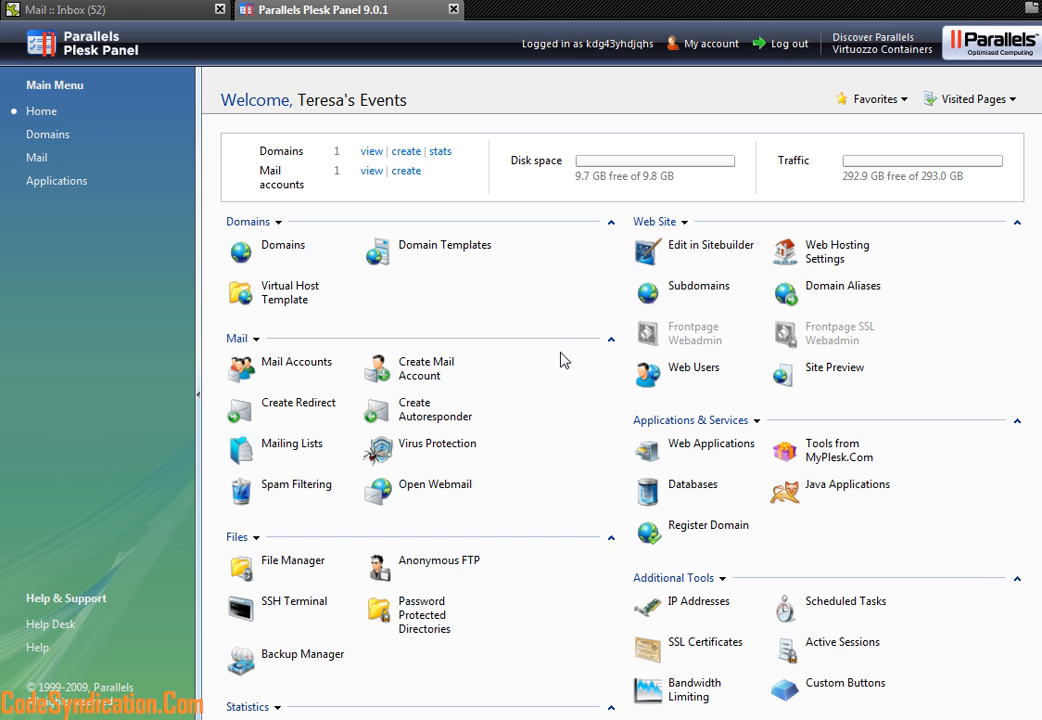
mouse_move(685, 246)
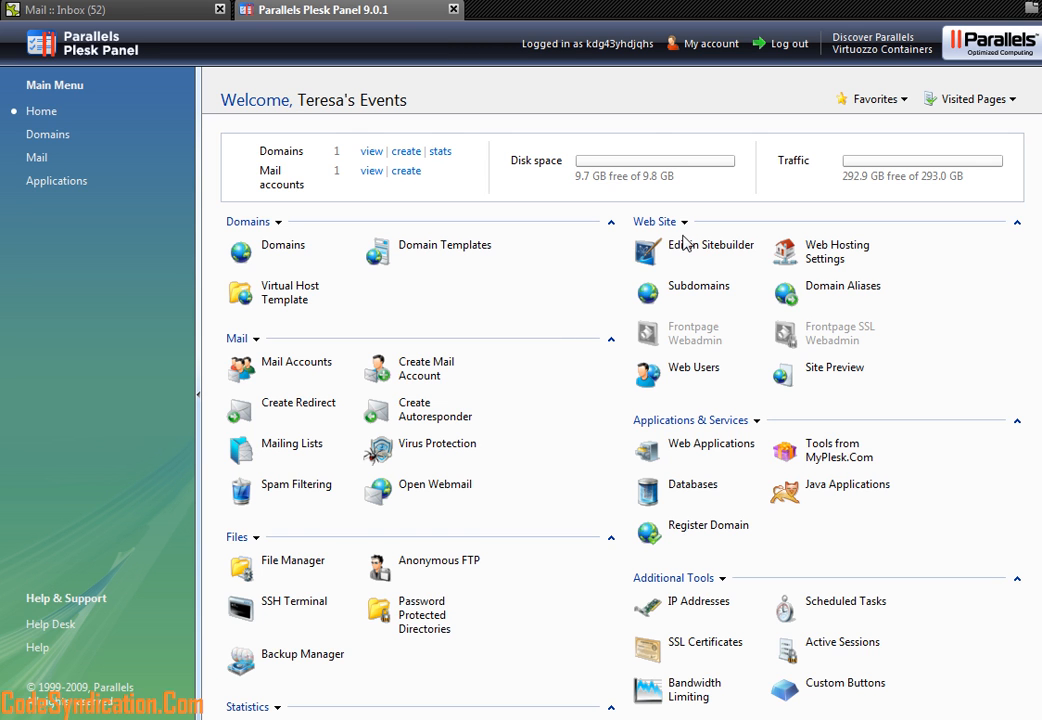
mouse_move(658, 228)
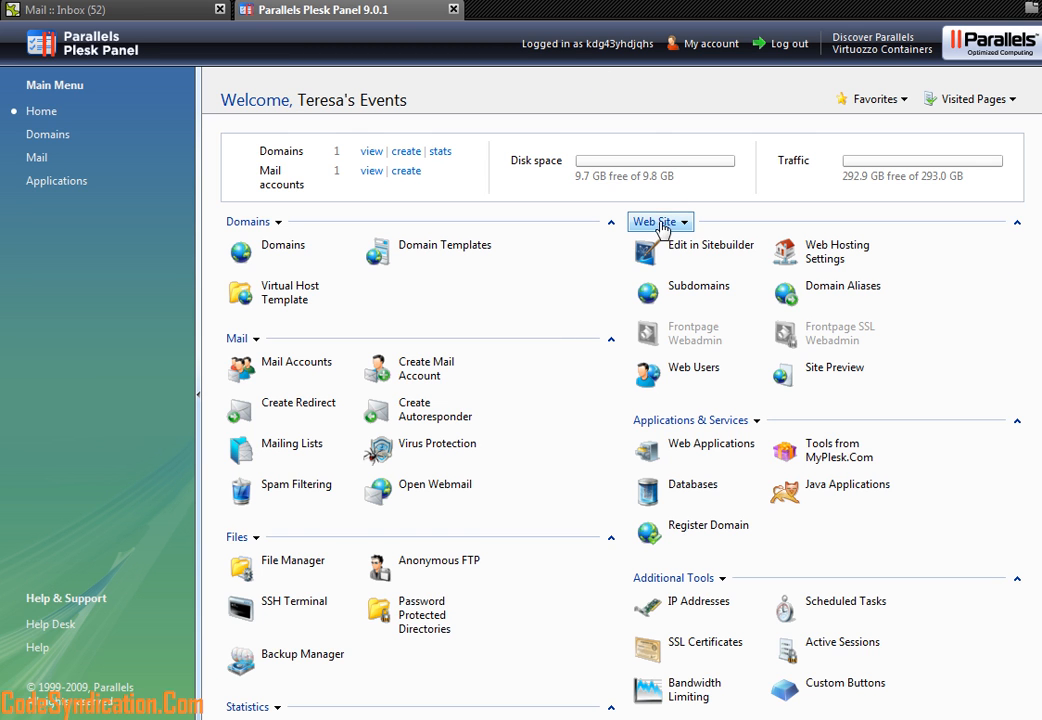
mouse_move(566, 330)
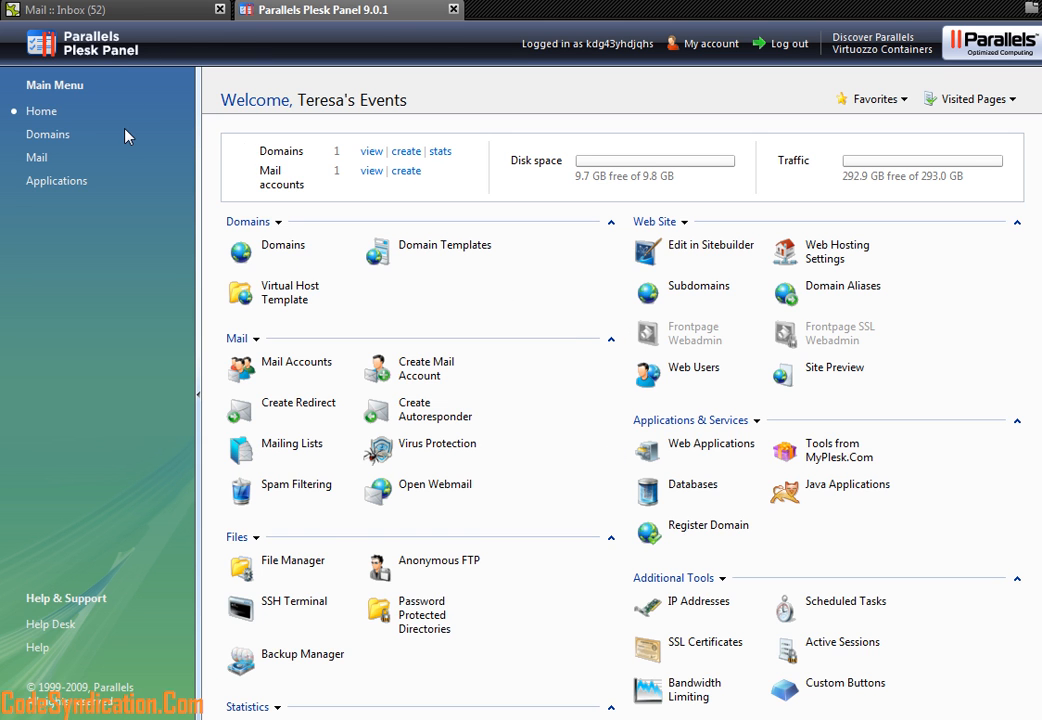
mouse_move(660, 228)
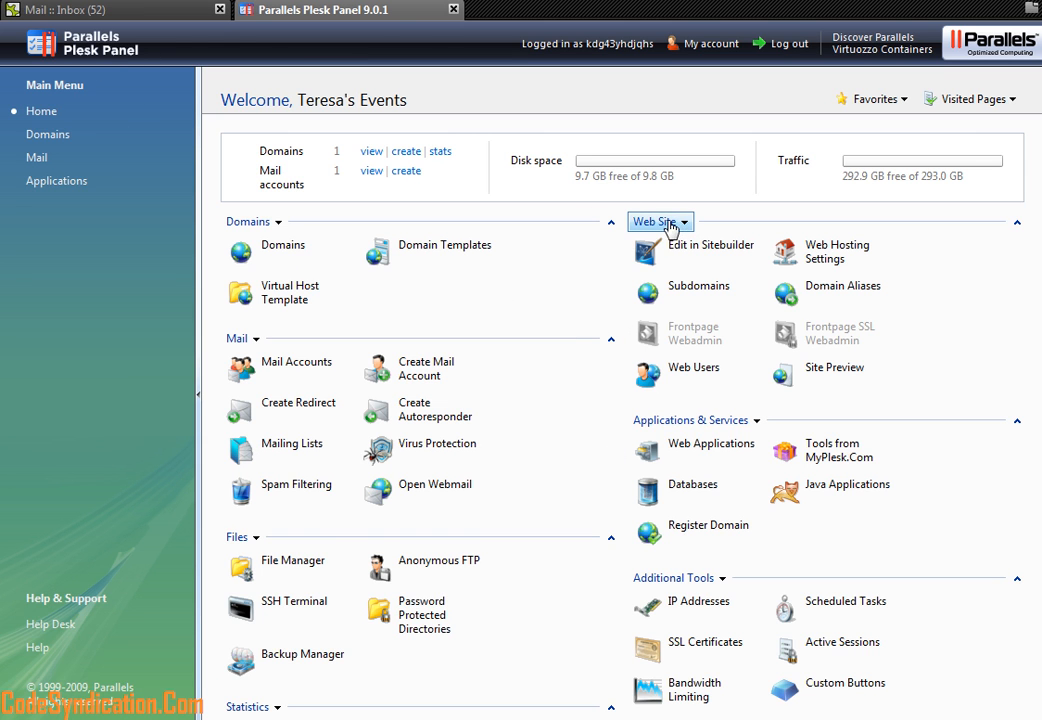
Expand the Web Site section's actions list showing DNS Settings.
left_click(683, 221)
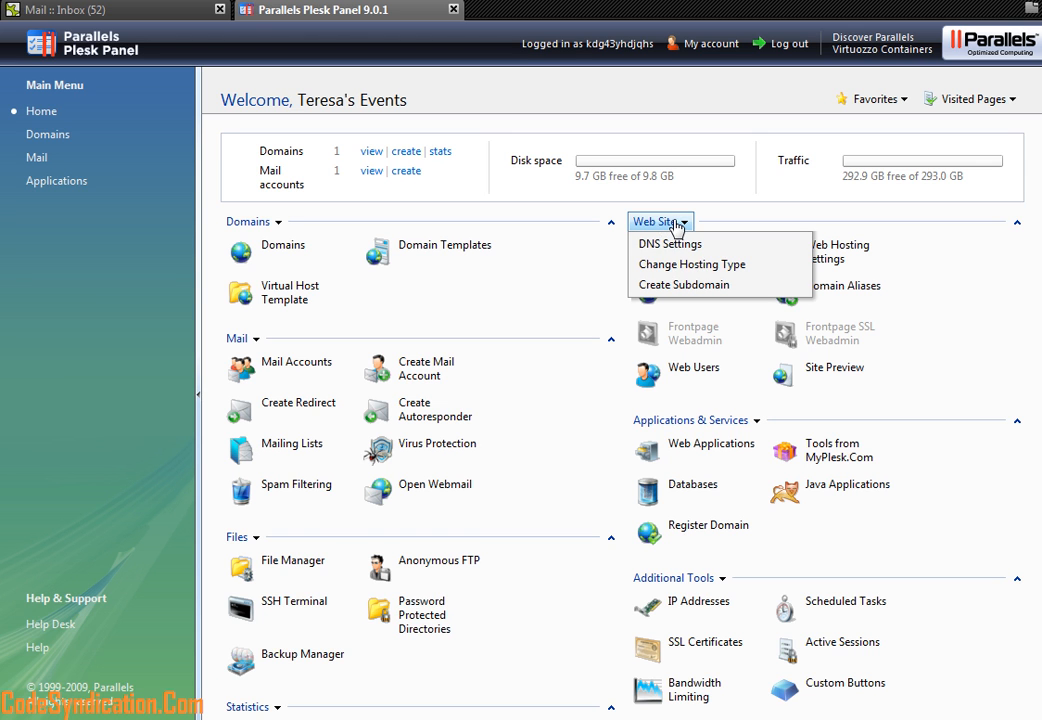
mouse_move(669, 244)
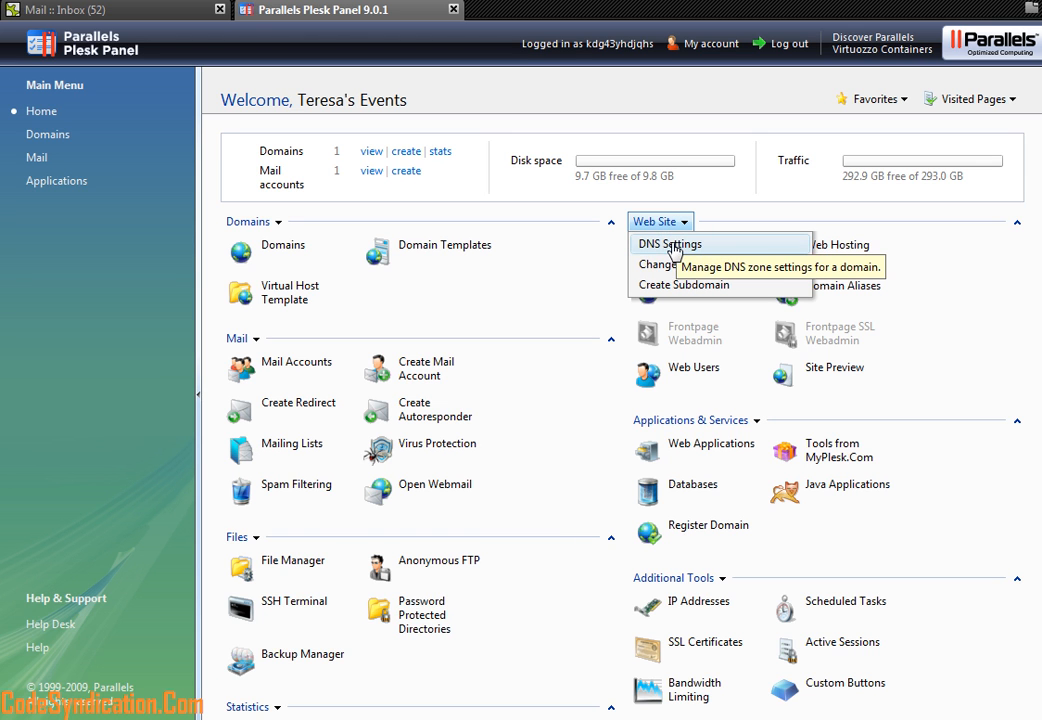
mouse_move(545, 353)
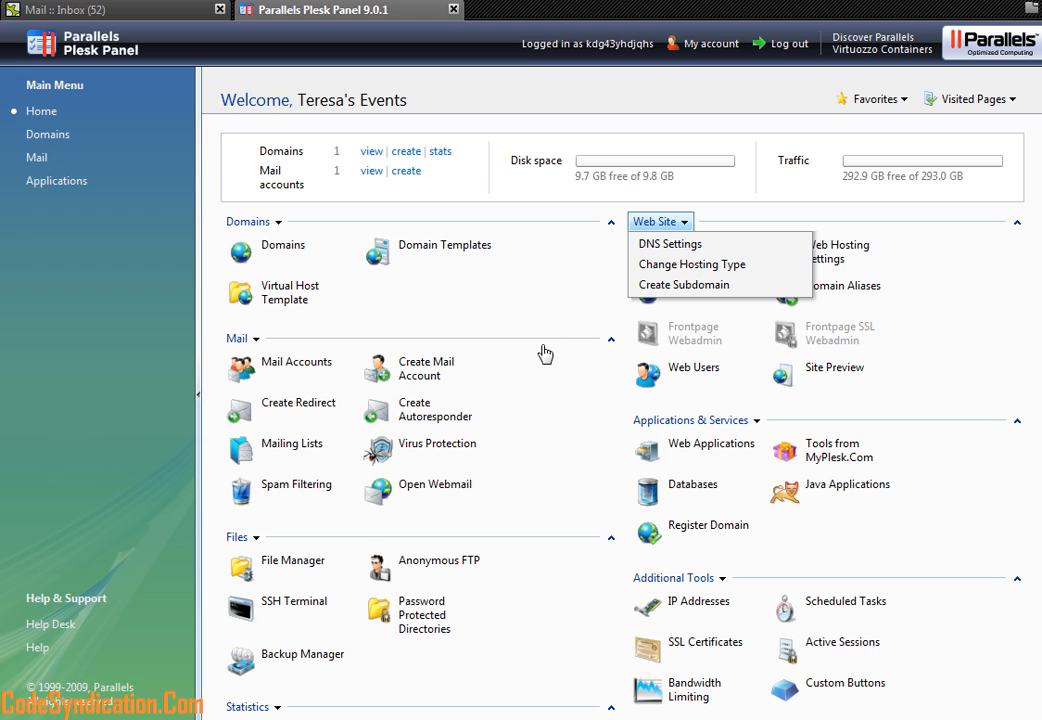
Choose DNS Settings to view the teresasevents.com zone's 12 records.
left_click(685, 284)
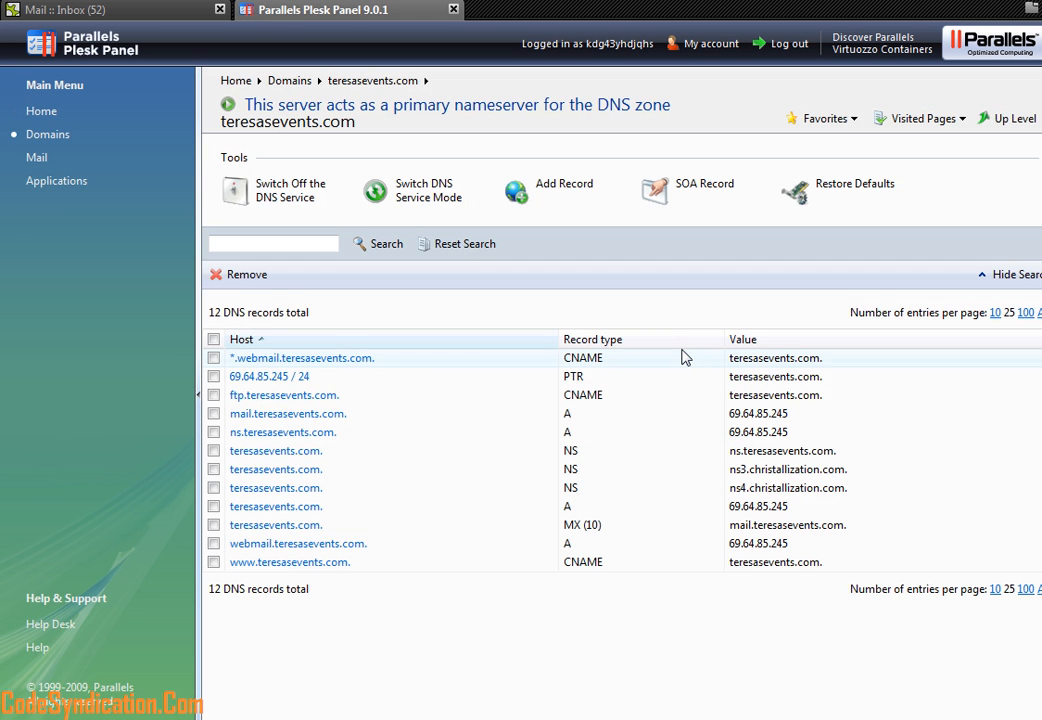
mouse_move(492, 568)
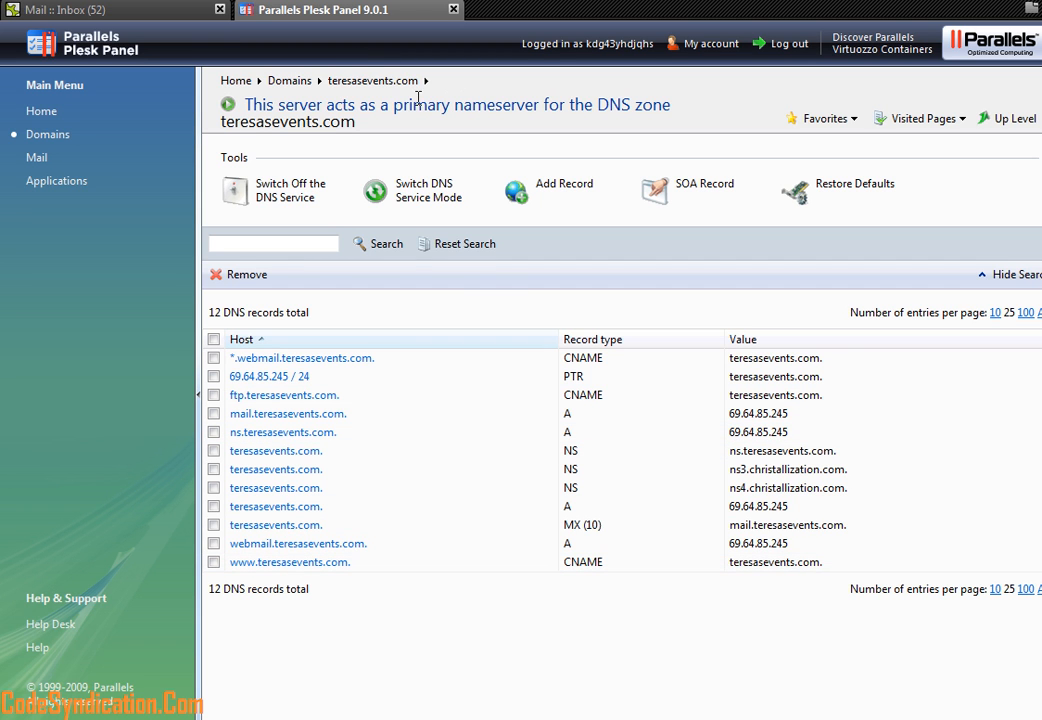
mouse_move(416, 95)
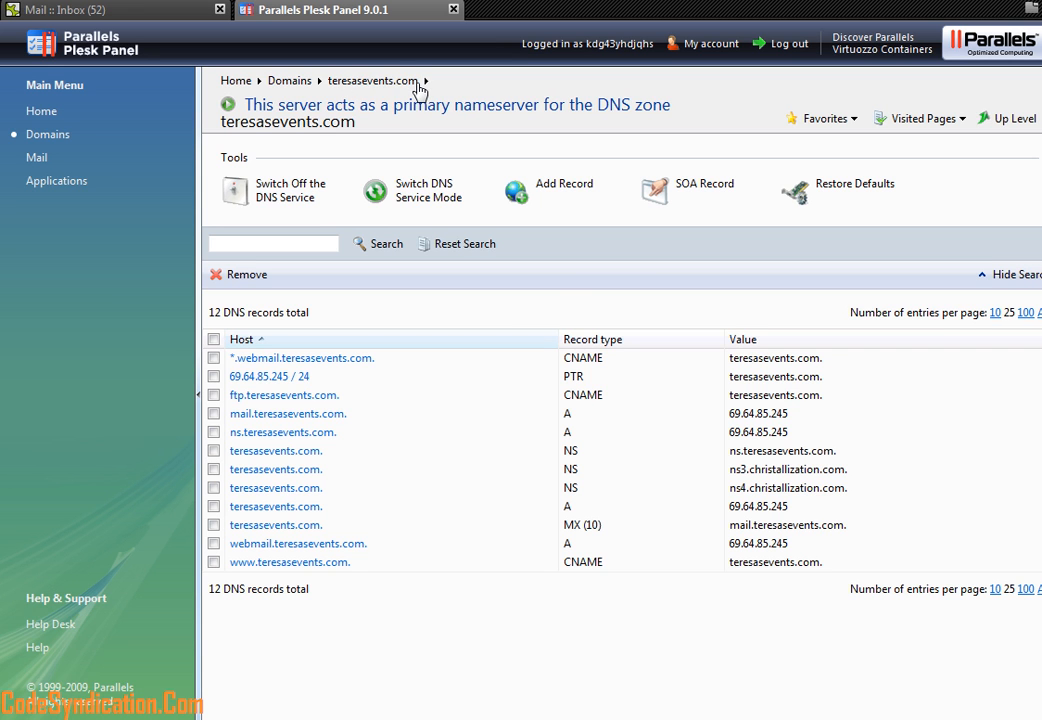
mouse_move(521, 394)
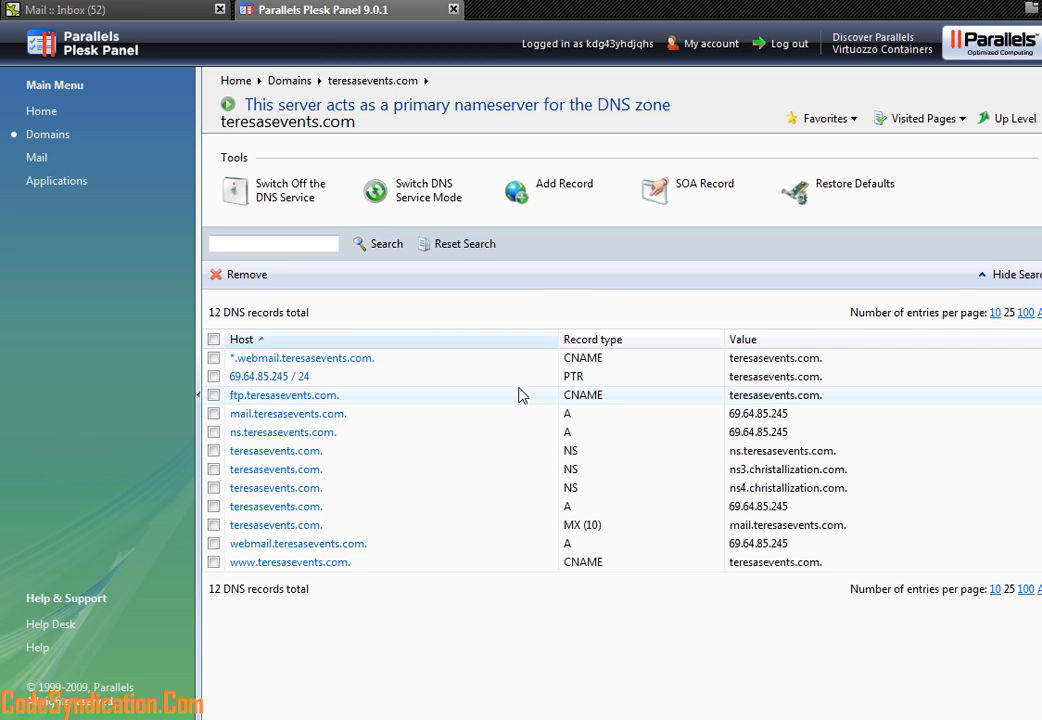
mouse_move(497, 151)
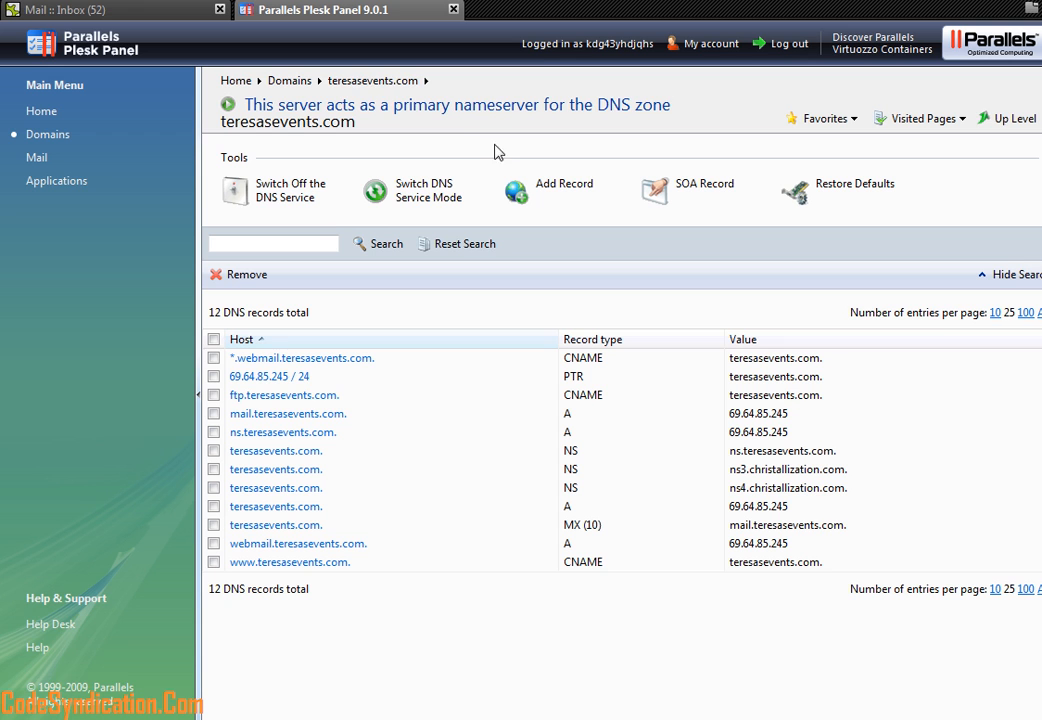
mouse_move(523, 285)
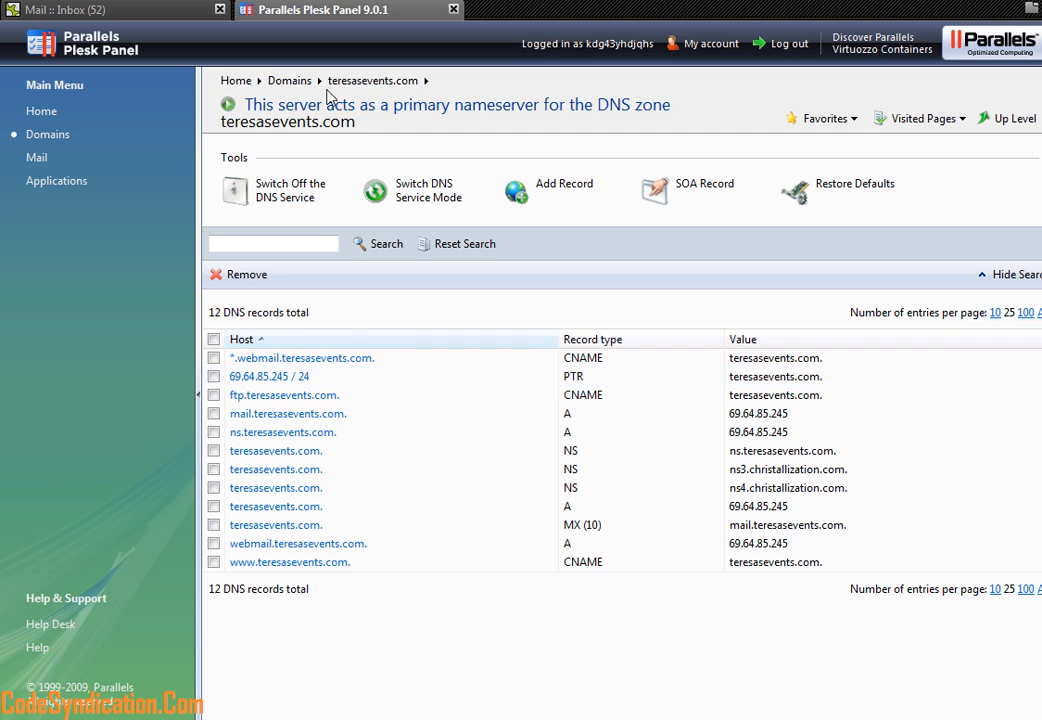
mouse_move(288, 382)
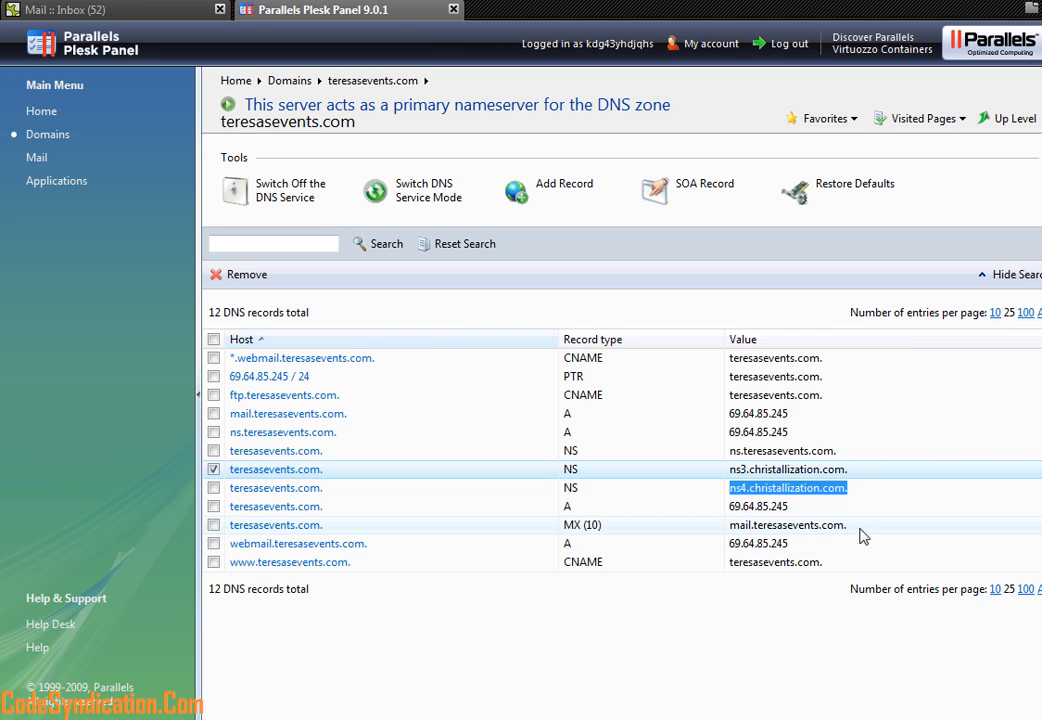
left_click(214, 525)
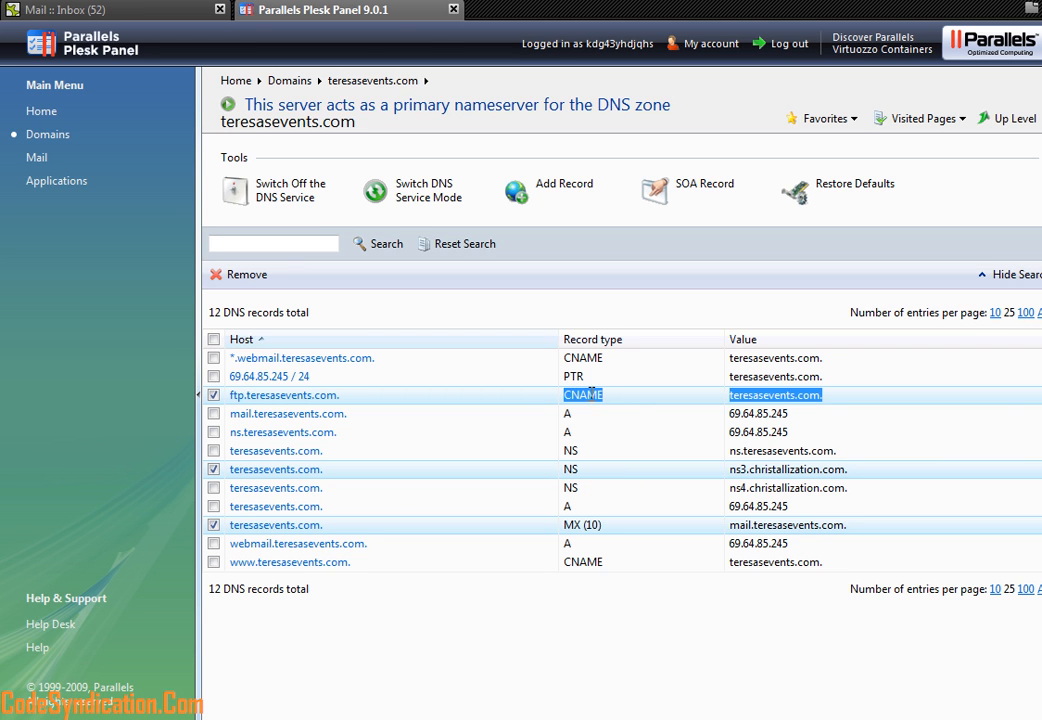
left_click(213, 395)
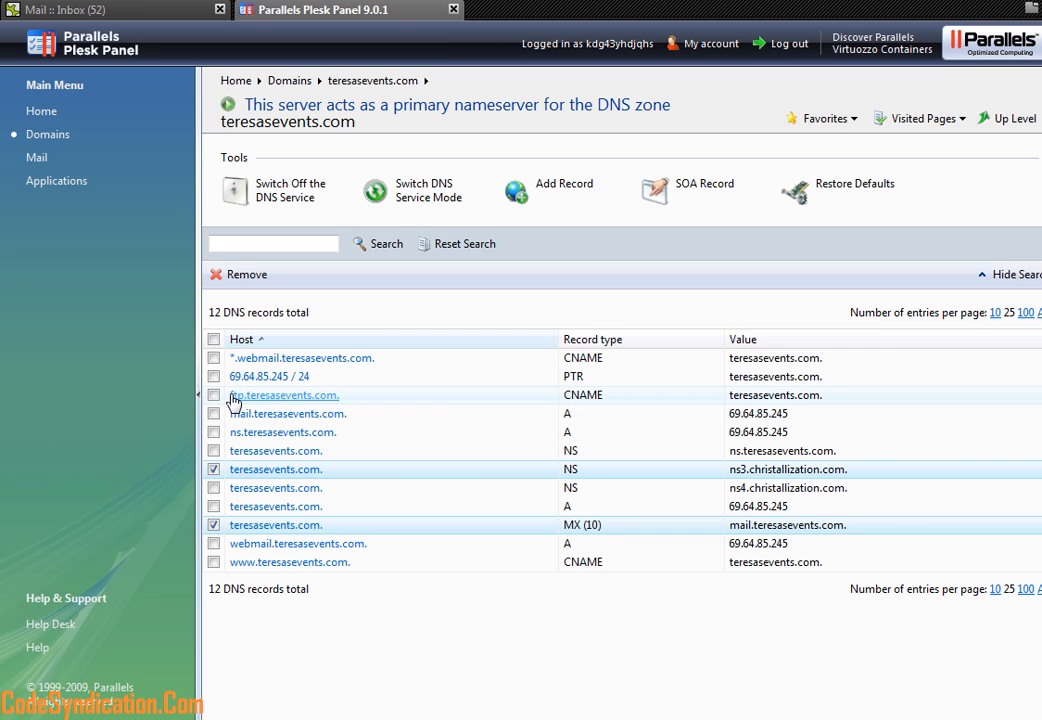
mouse_move(799, 394)
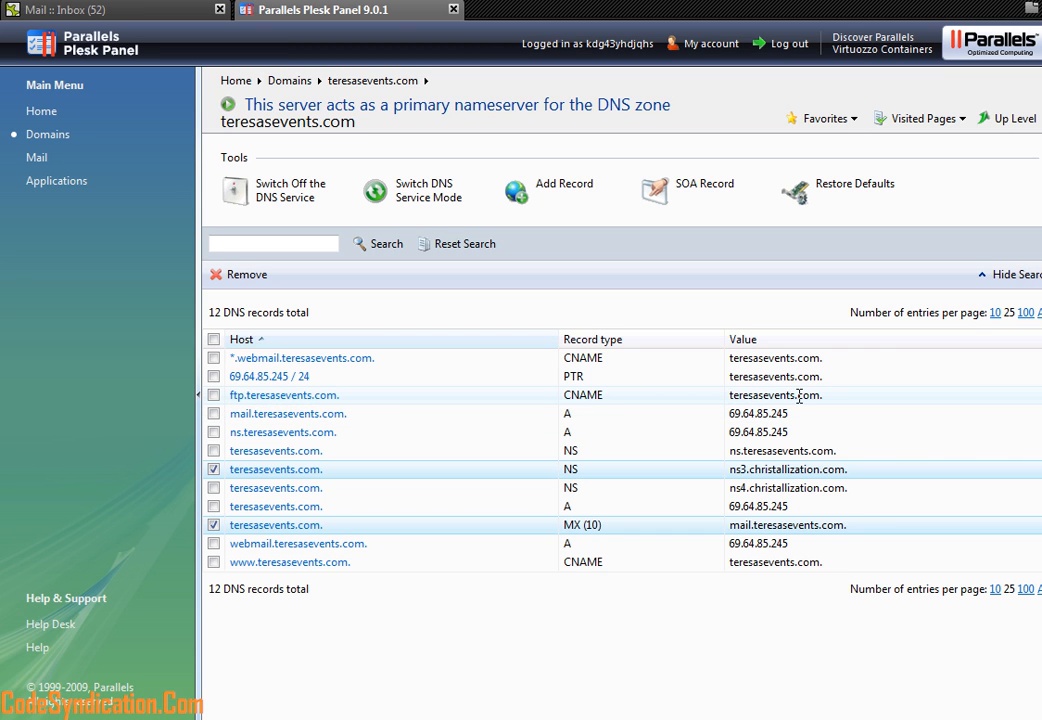
mouse_move(564, 368)
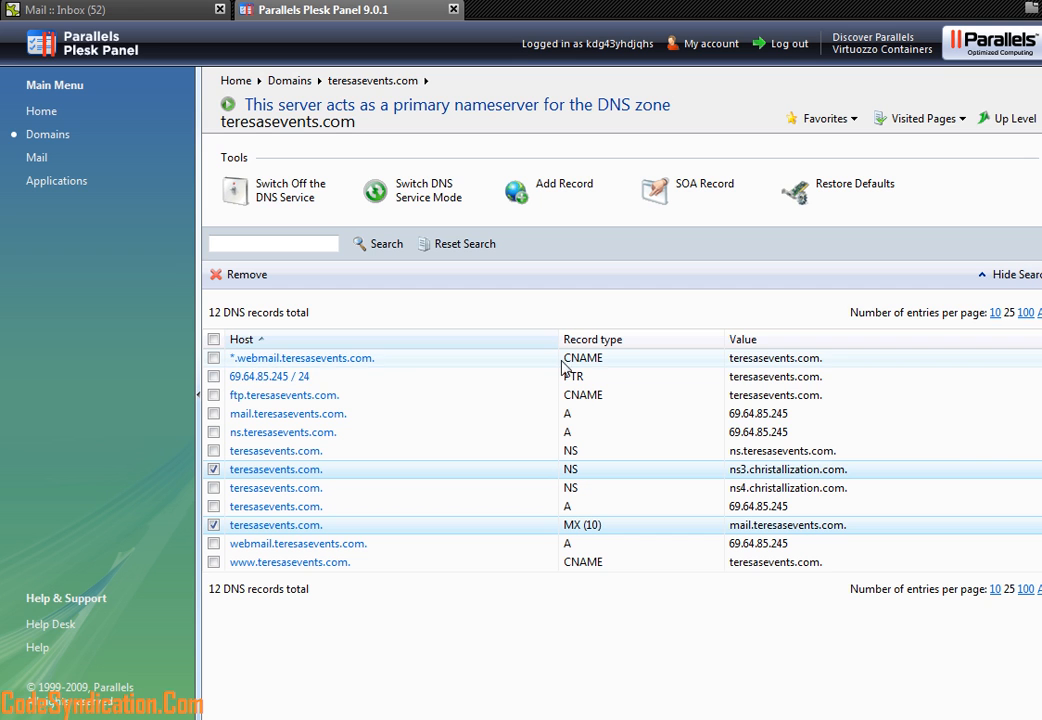
mouse_move(564, 376)
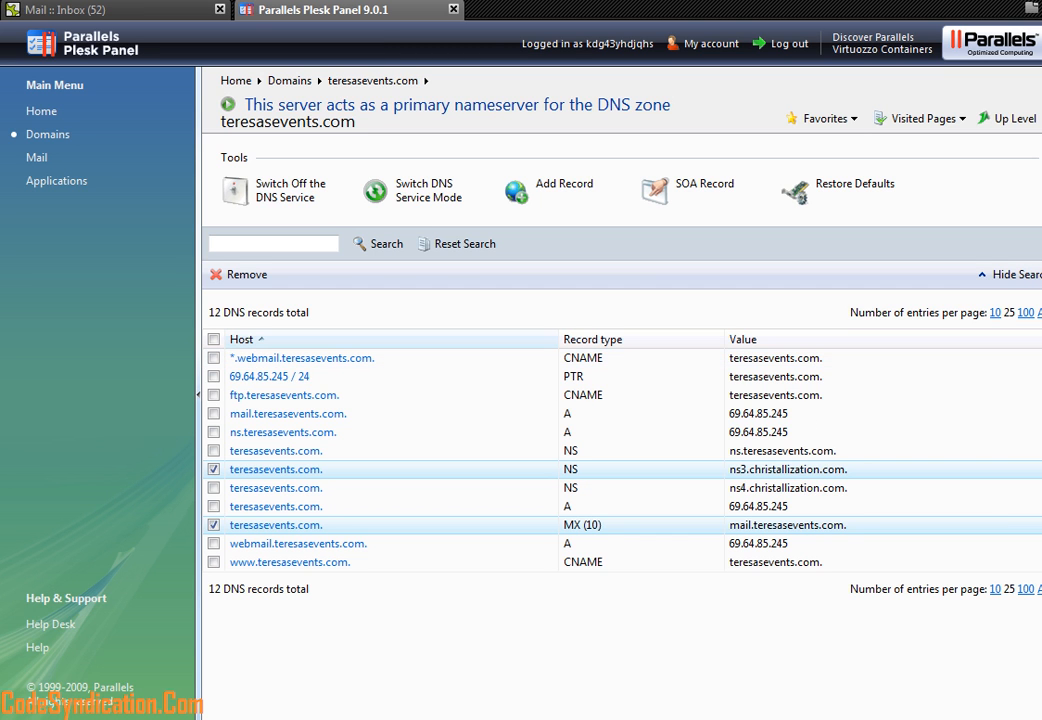
mouse_move(370, 574)
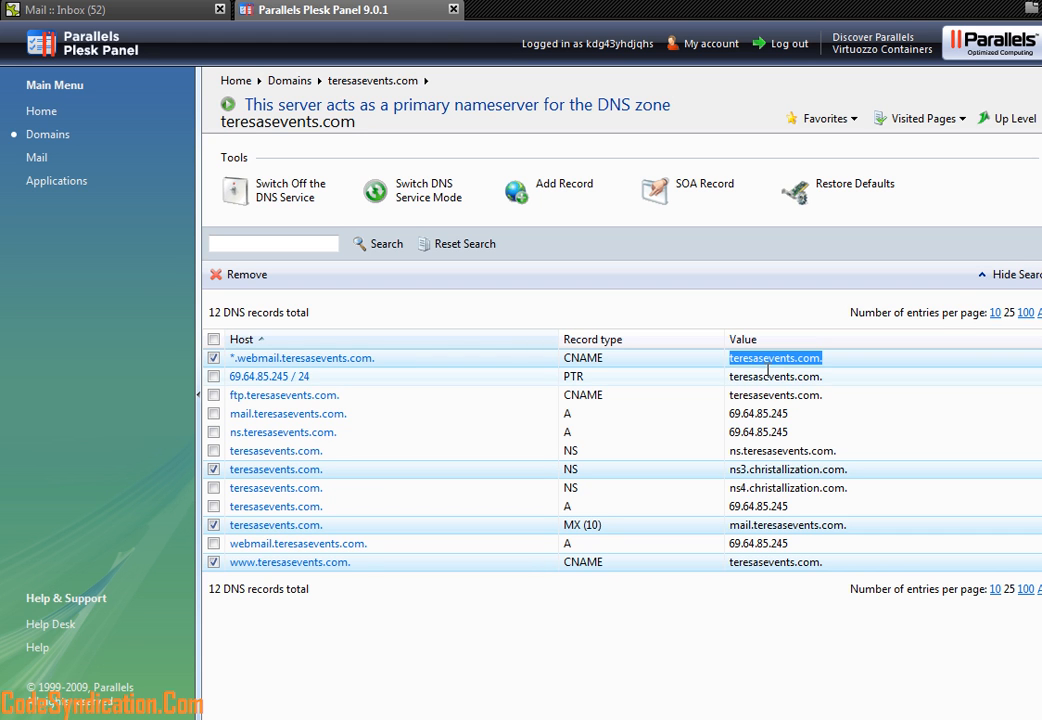
mouse_move(766, 397)
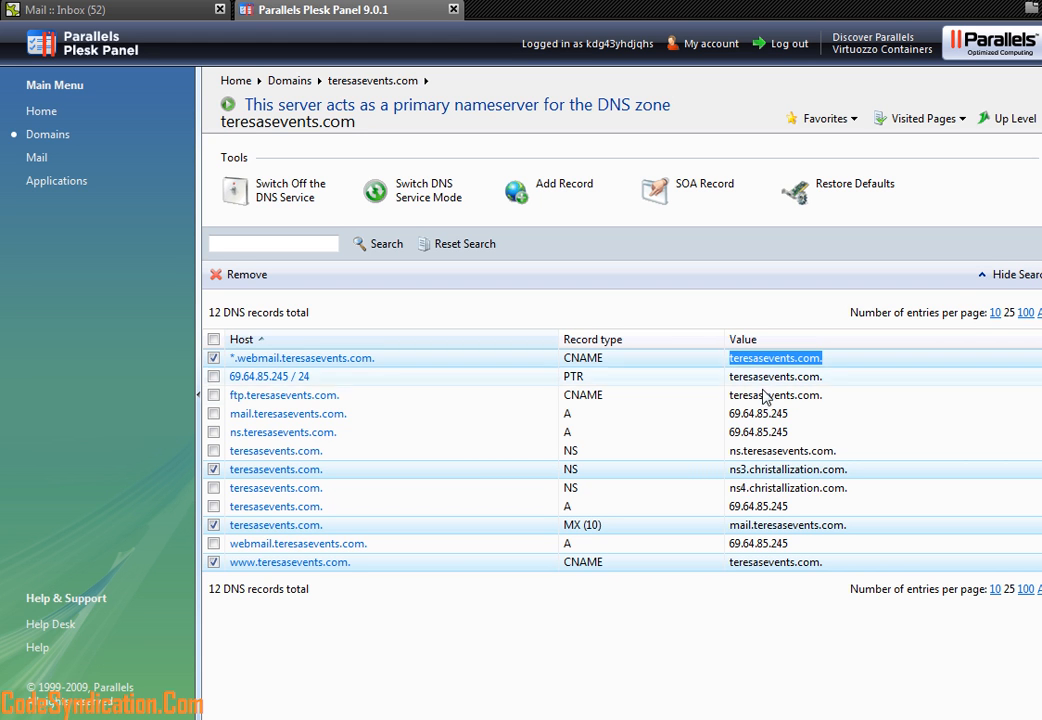
mouse_move(758, 583)
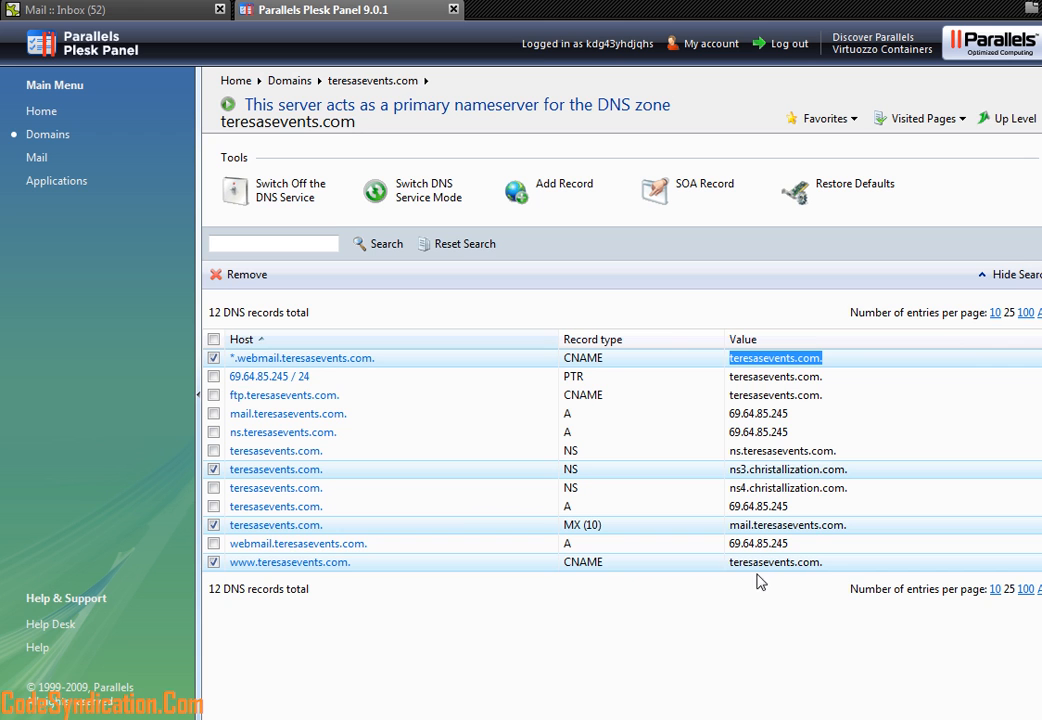
mouse_move(666, 326)
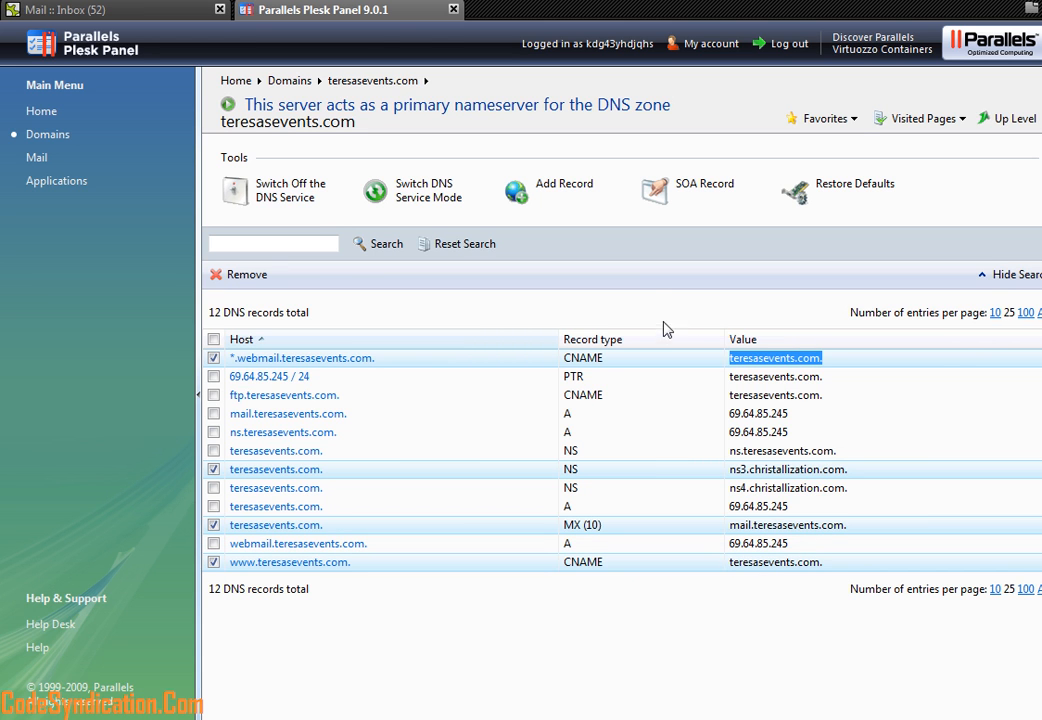
mouse_move(627, 278)
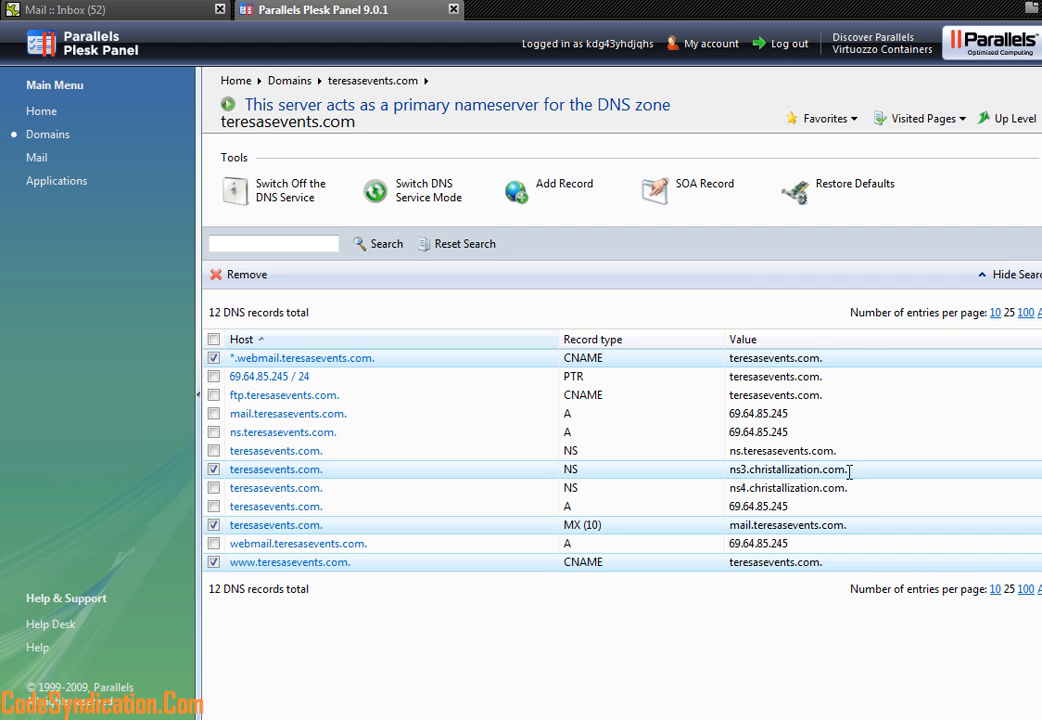
double_click(795, 469)
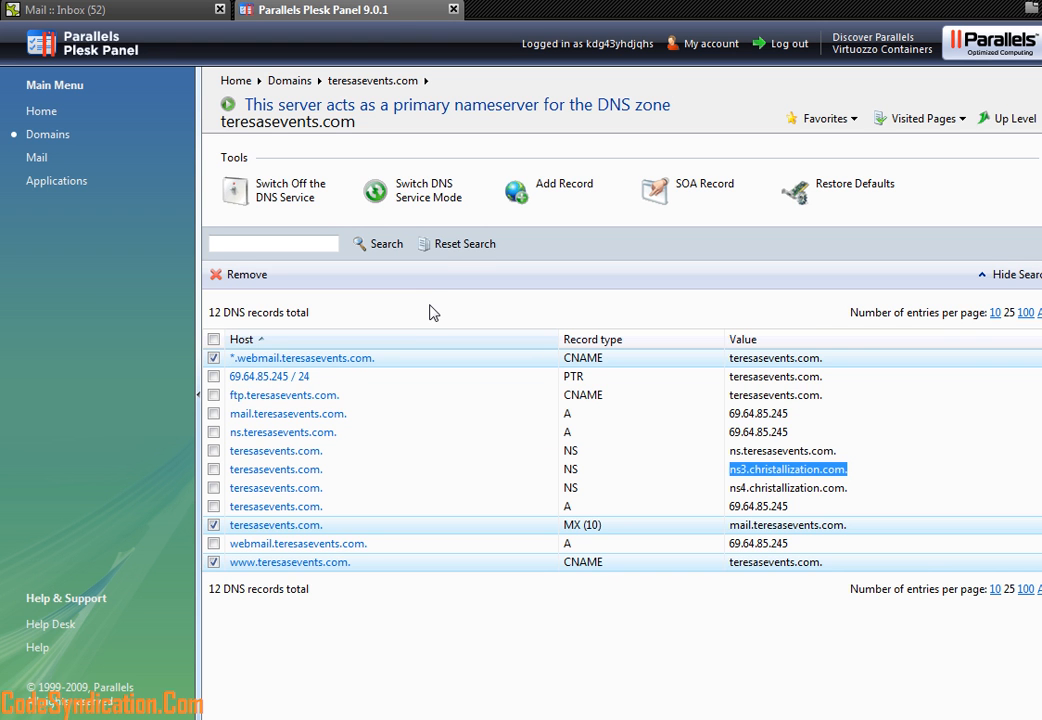
mouse_move(540, 214)
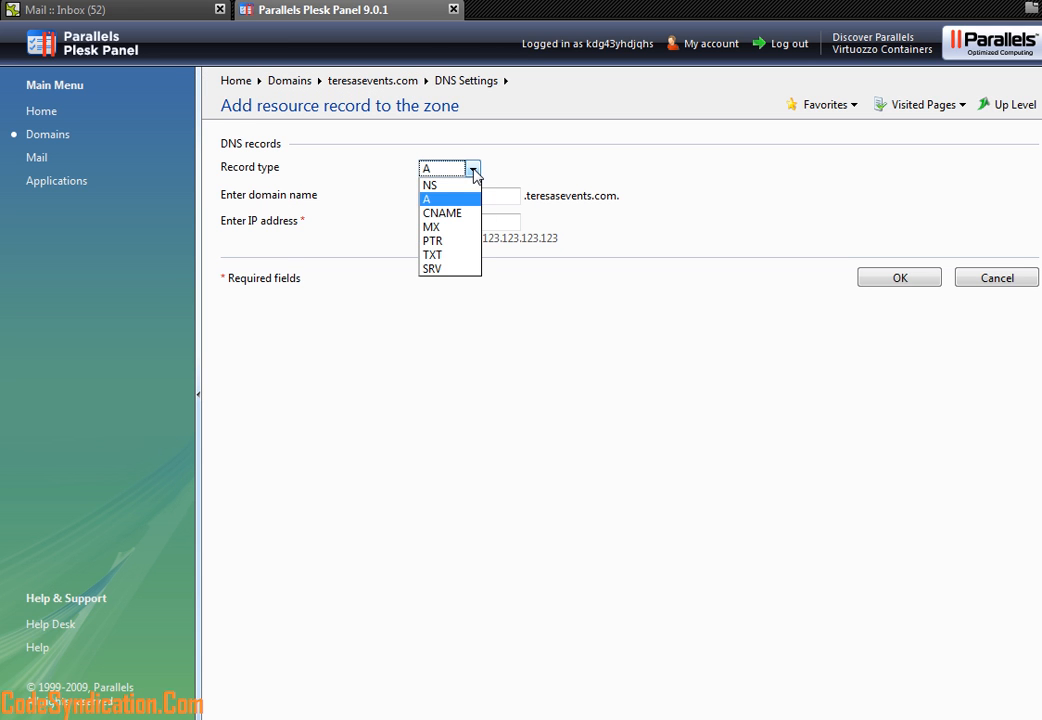
mouse_move(486, 213)
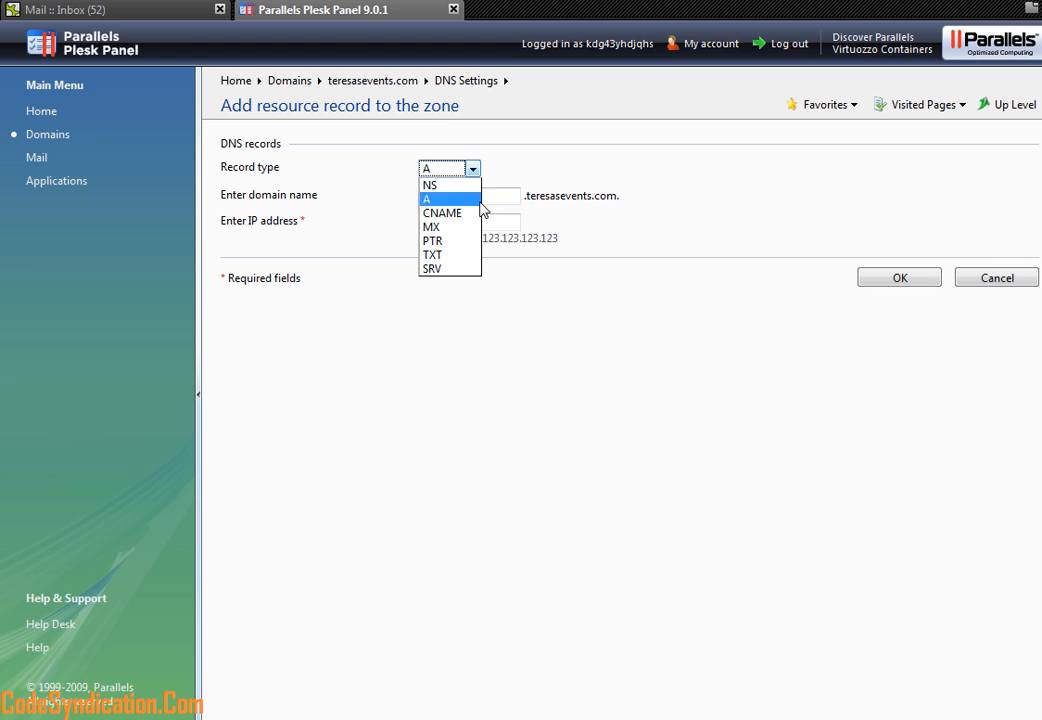
mouse_move(448, 233)
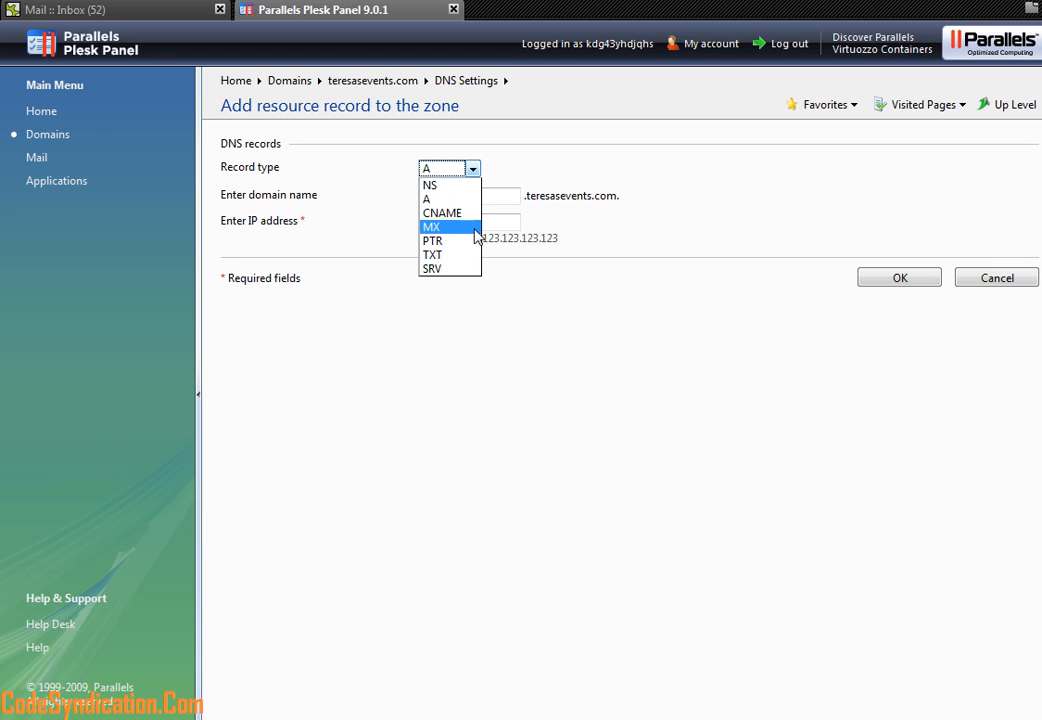
Create an NS record with nameserver ns5.christallization.com and submit it.
left_click(445, 168)
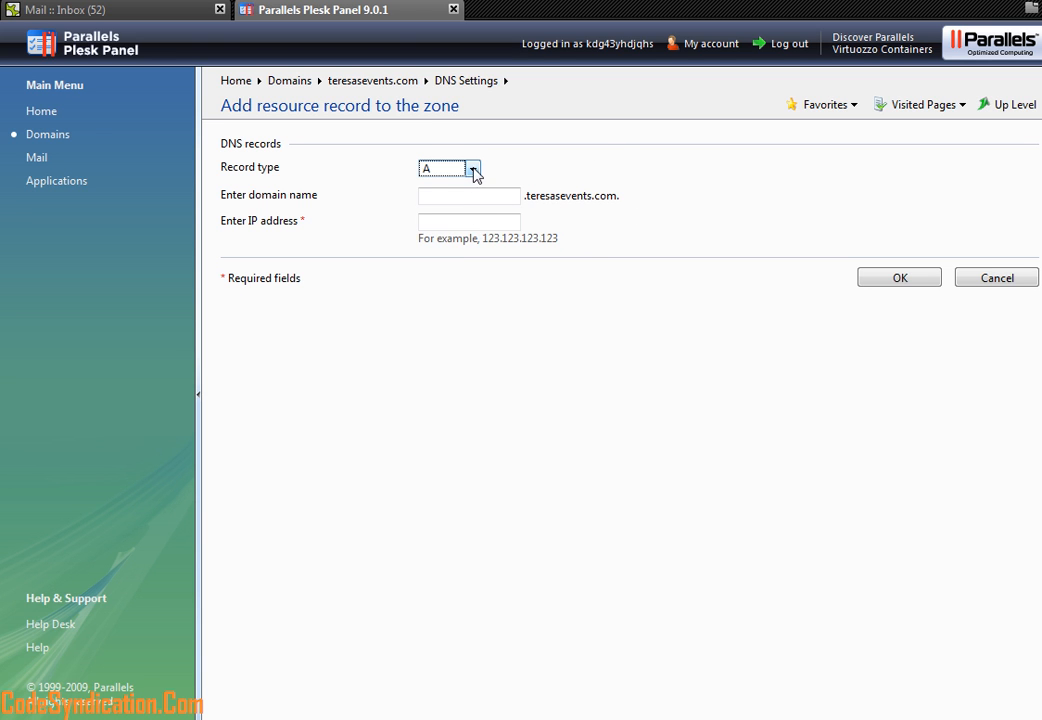
left_click(475, 167)
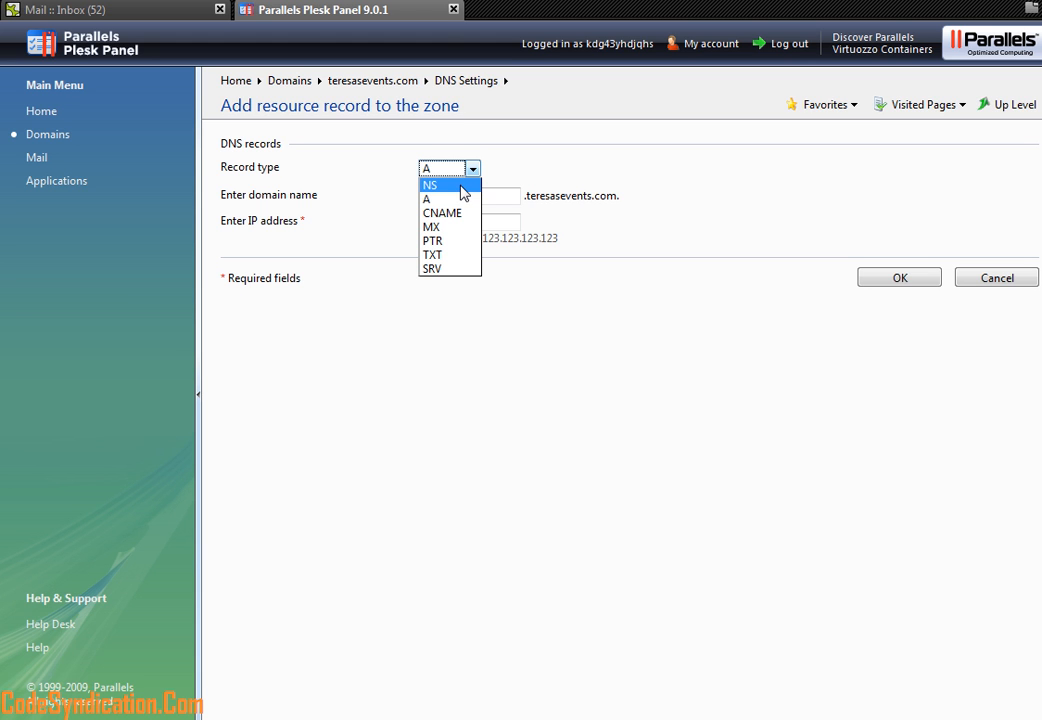
mouse_move(468, 196)
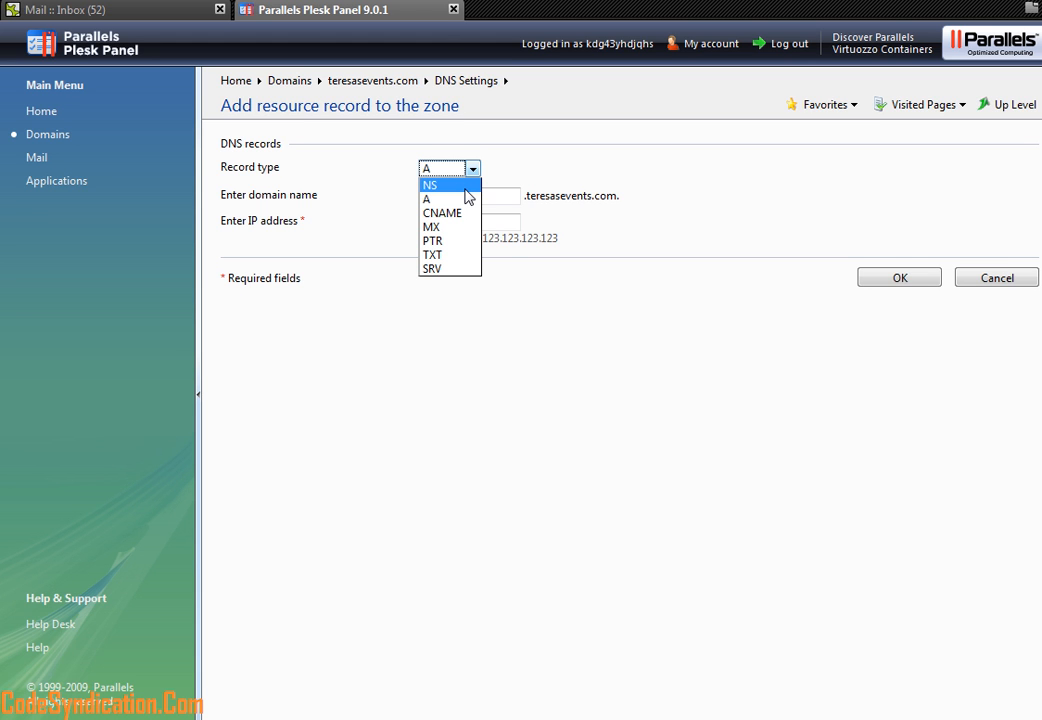
left_click(432, 183)
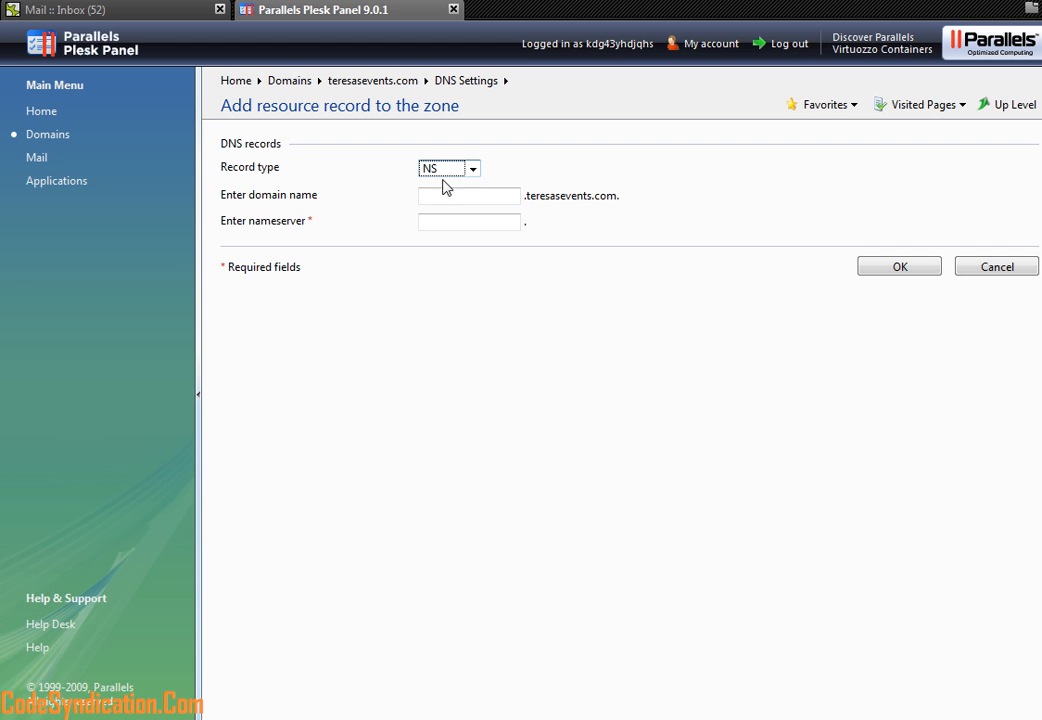
left_click(467, 221)
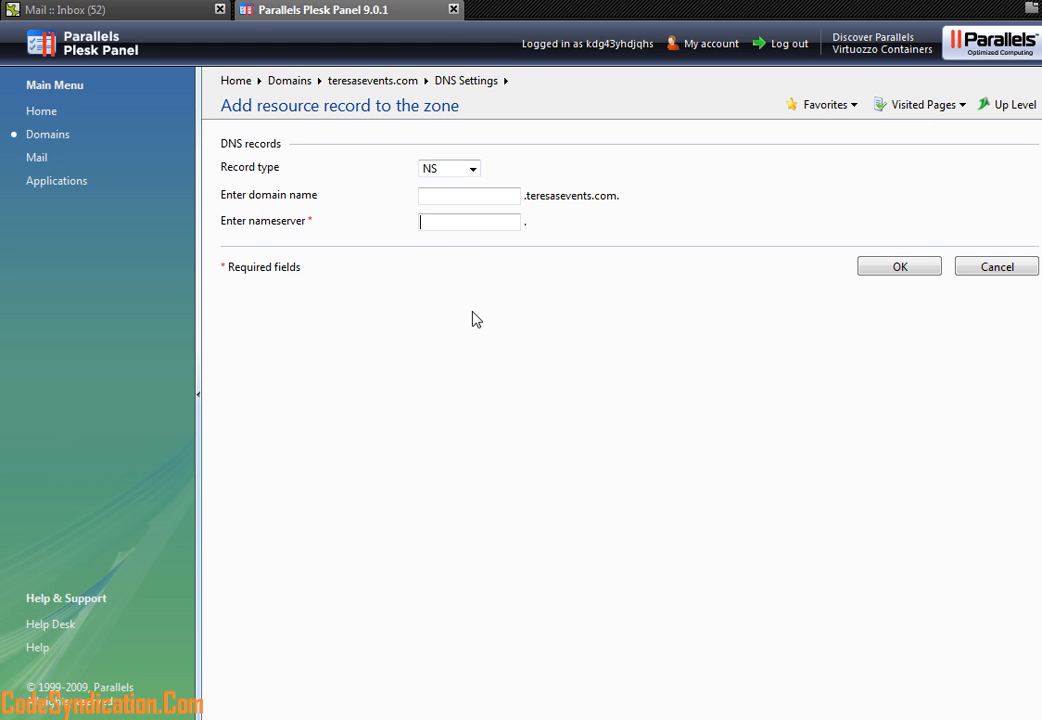
mouse_move(457, 240)
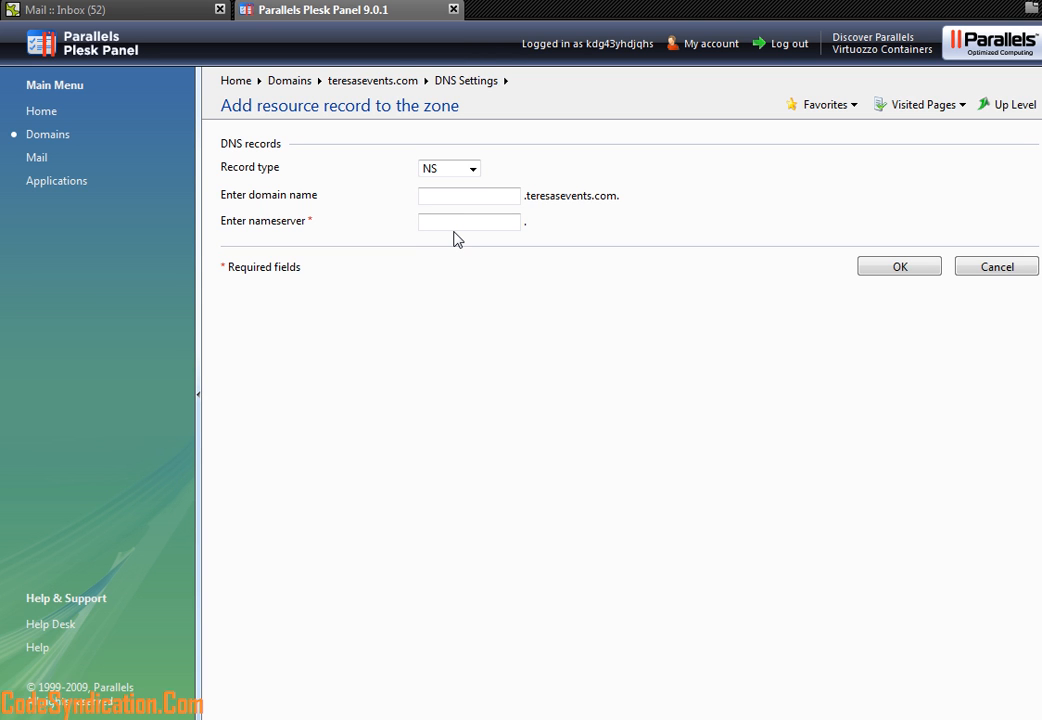
type("ns3")
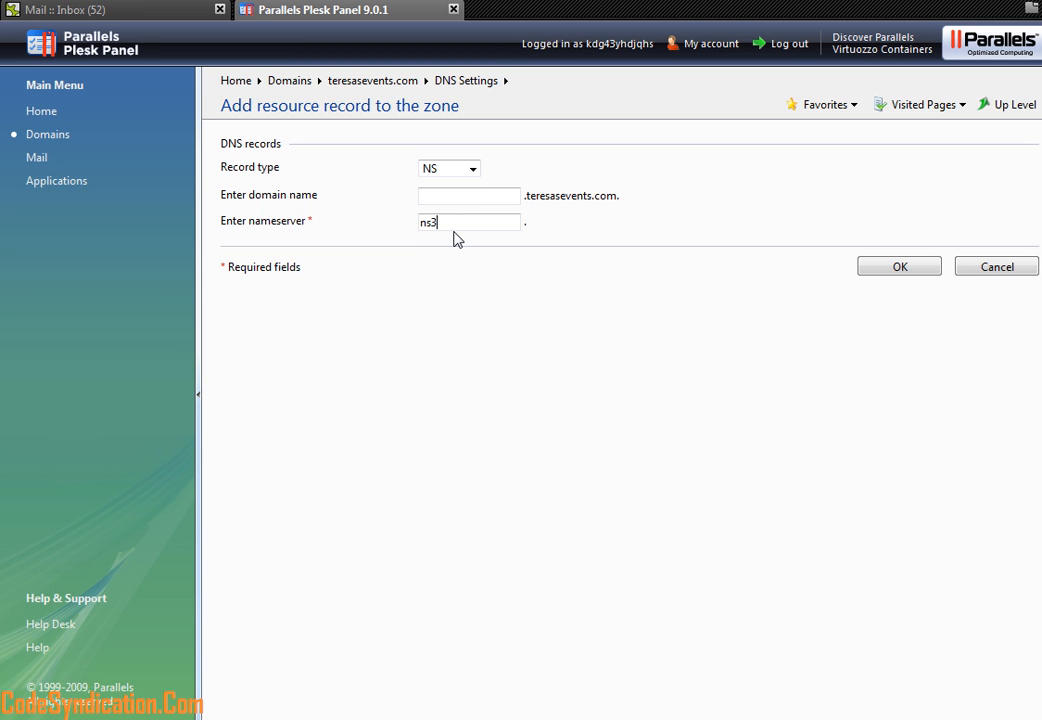
key("Backspace")
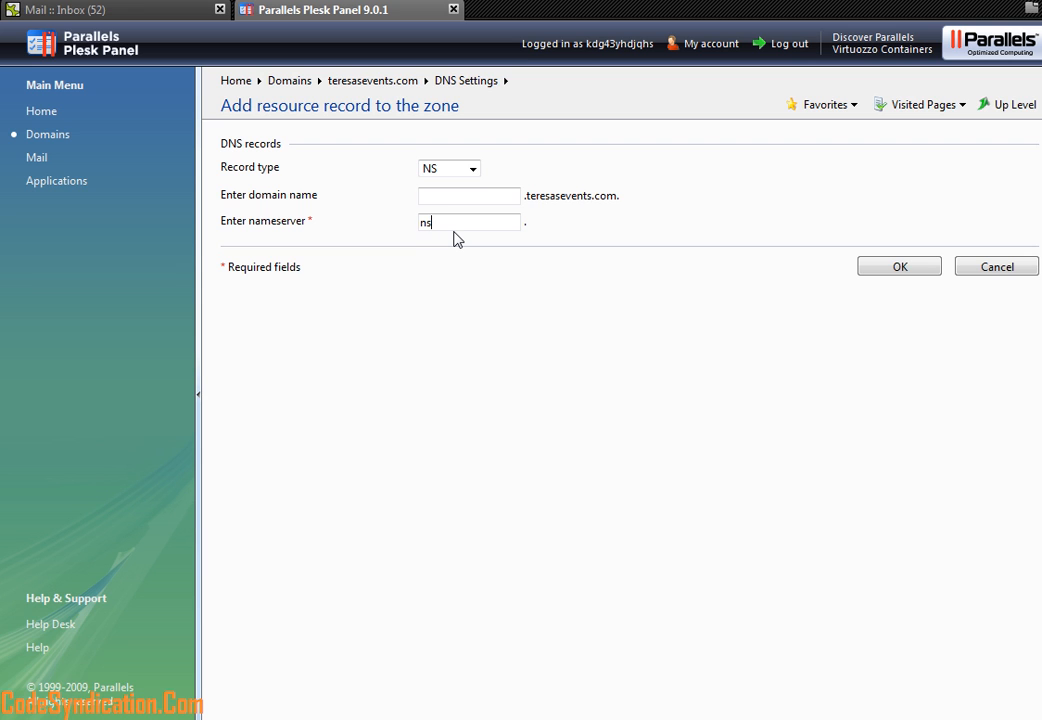
type("5")
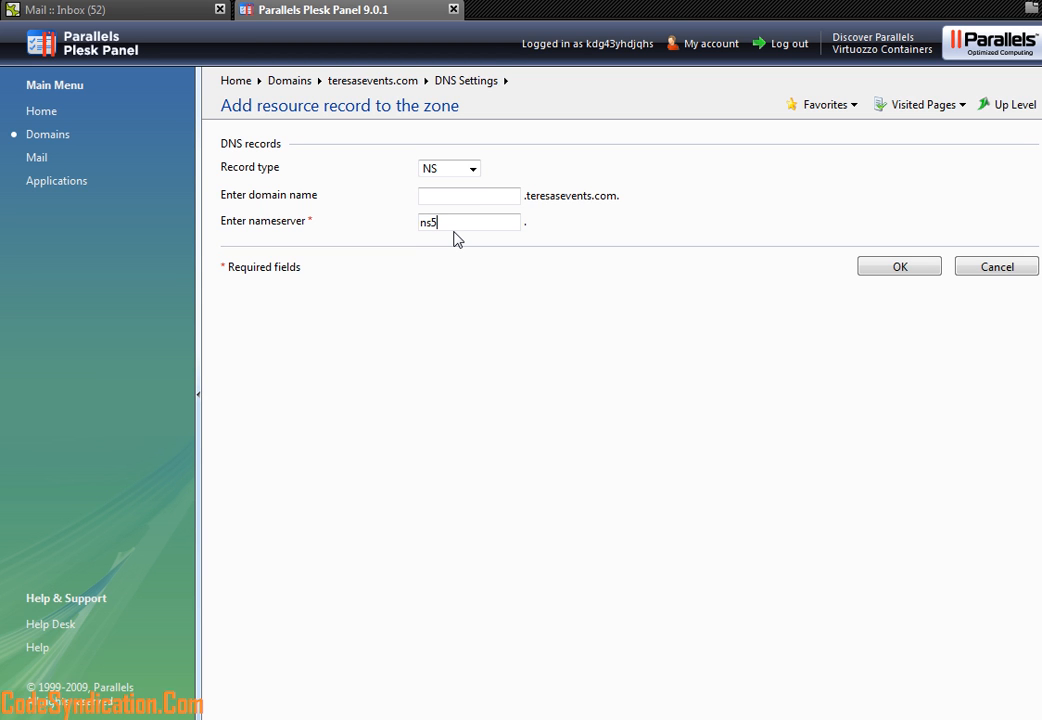
type(".chri")
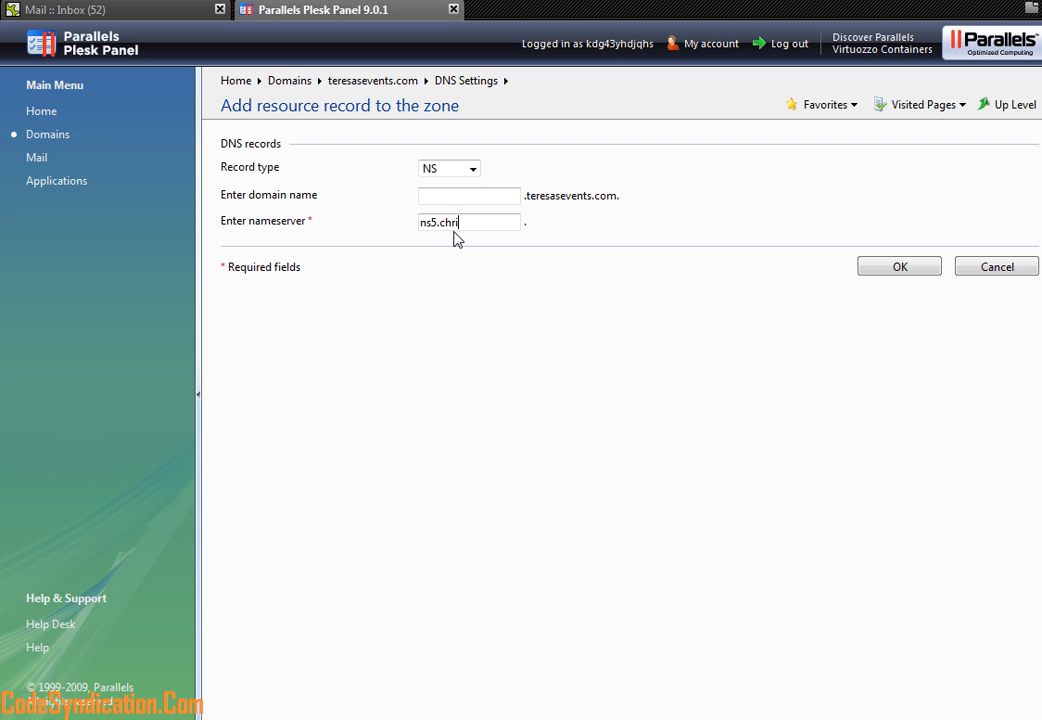
type("stallization.com")
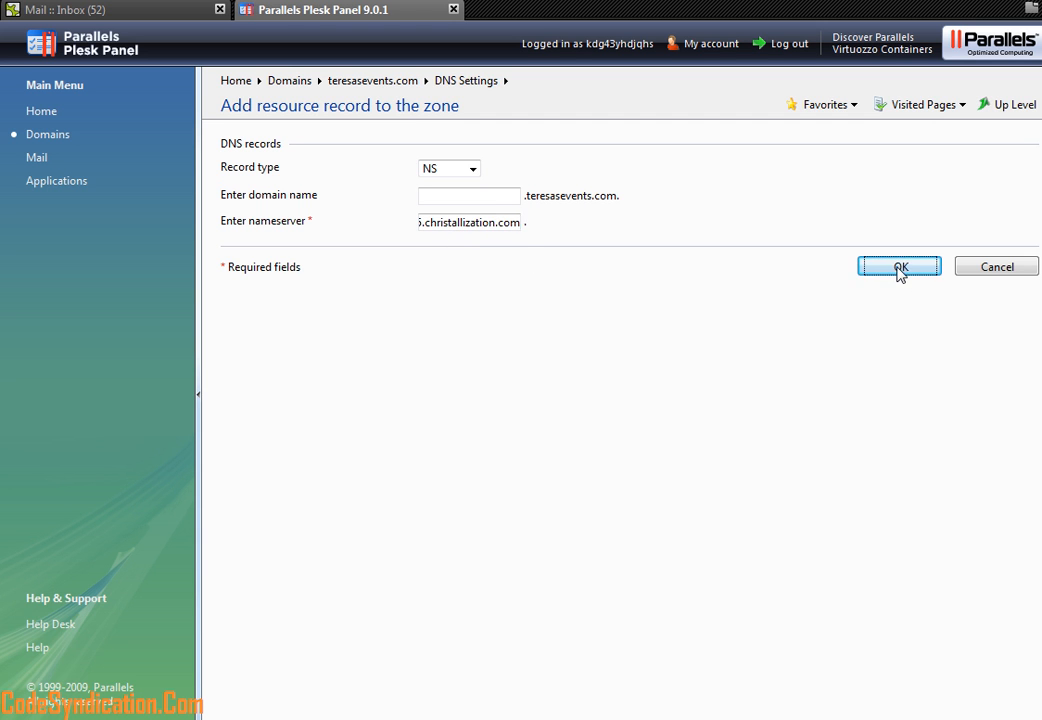
left_click(899, 266)
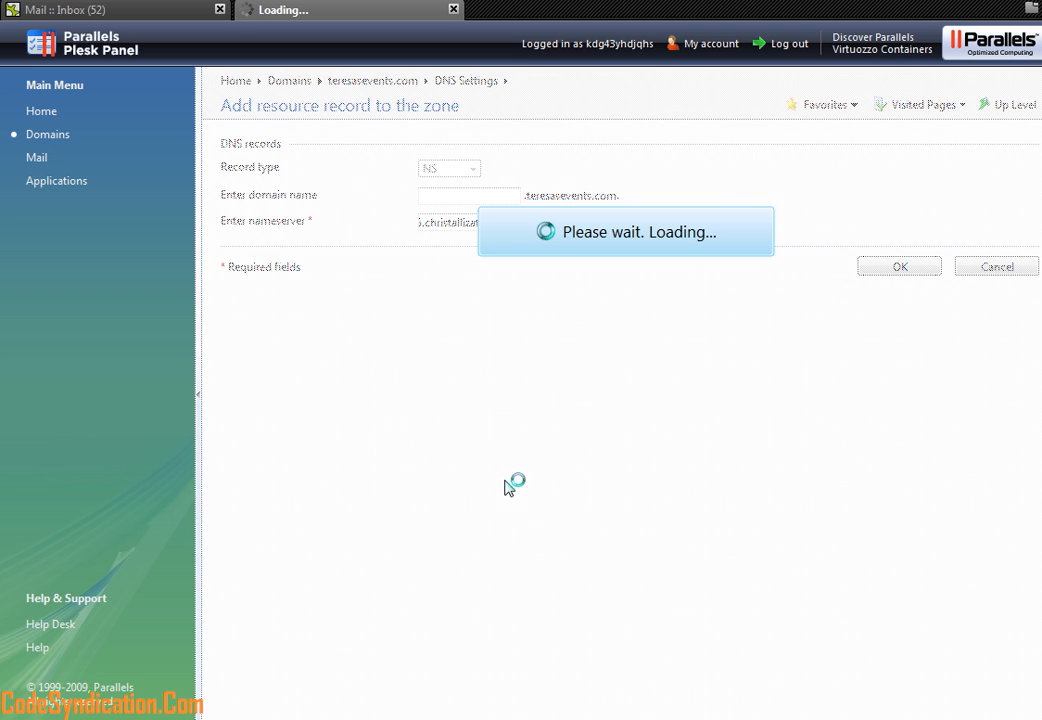
Apply the pending change so the zone lists 13 records including ns5.christallization.com.
left_click(899, 266)
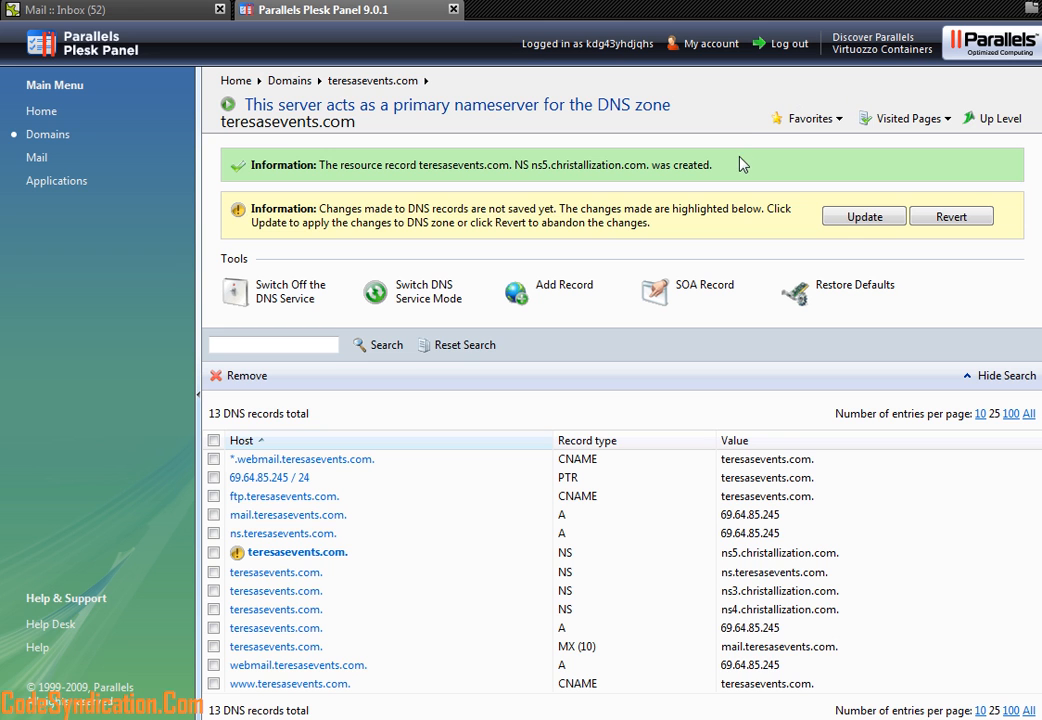
mouse_move(739, 181)
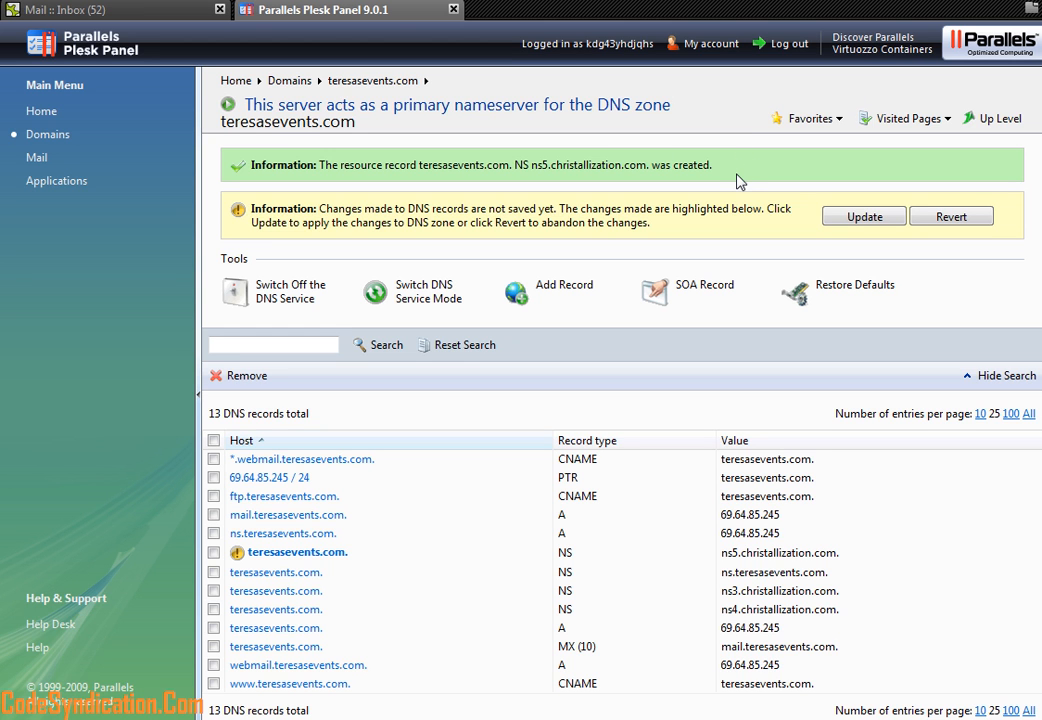
mouse_move(907, 265)
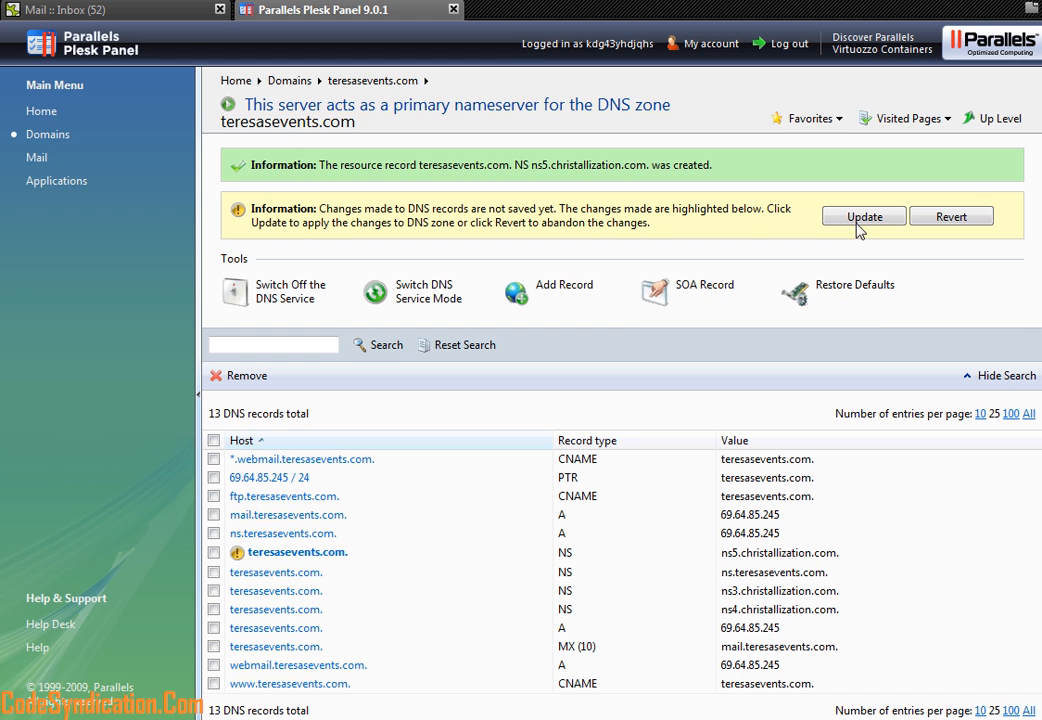
left_click(863, 216)
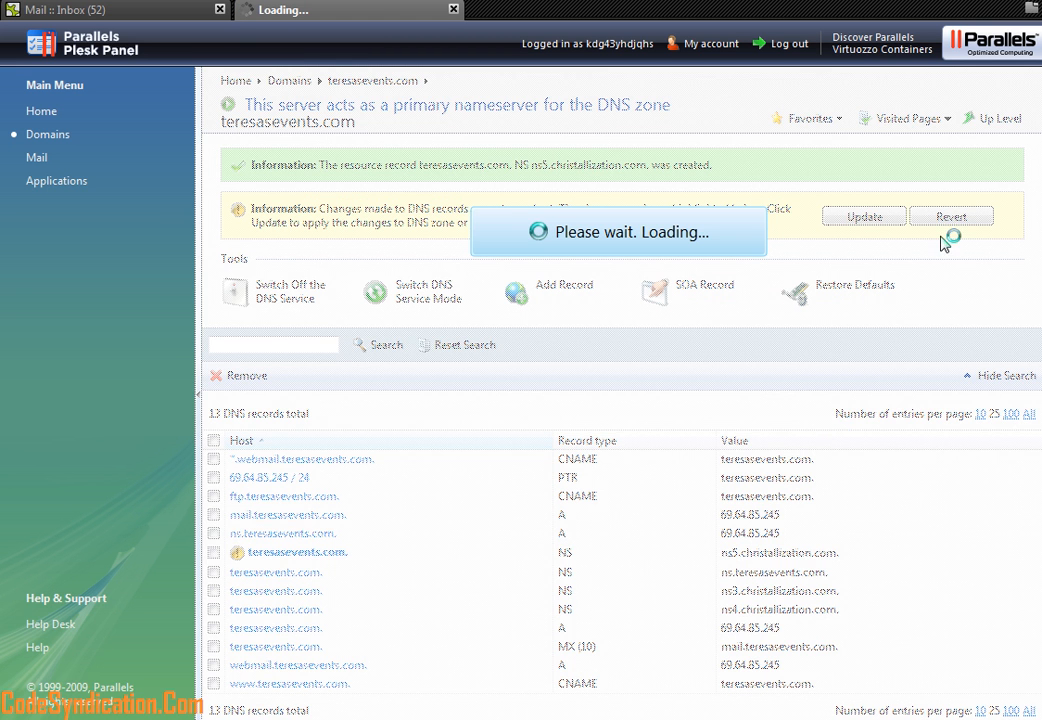
left_click(863, 216)
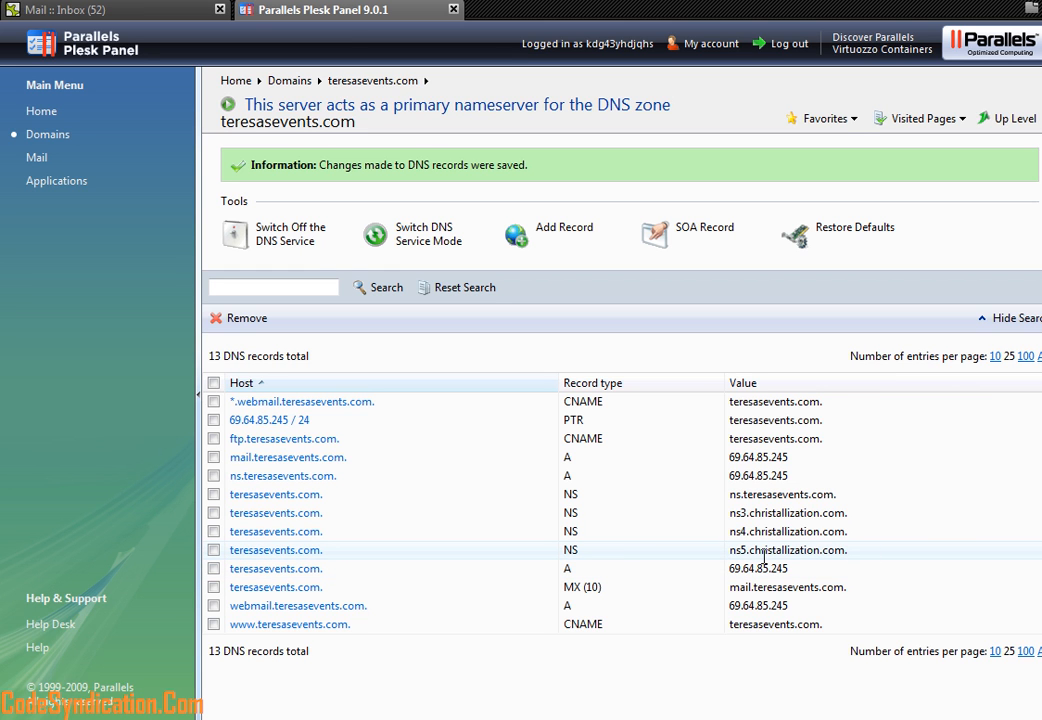
Select only the ns5.christallization.com NS record in the zone list.
double_click(783, 550)
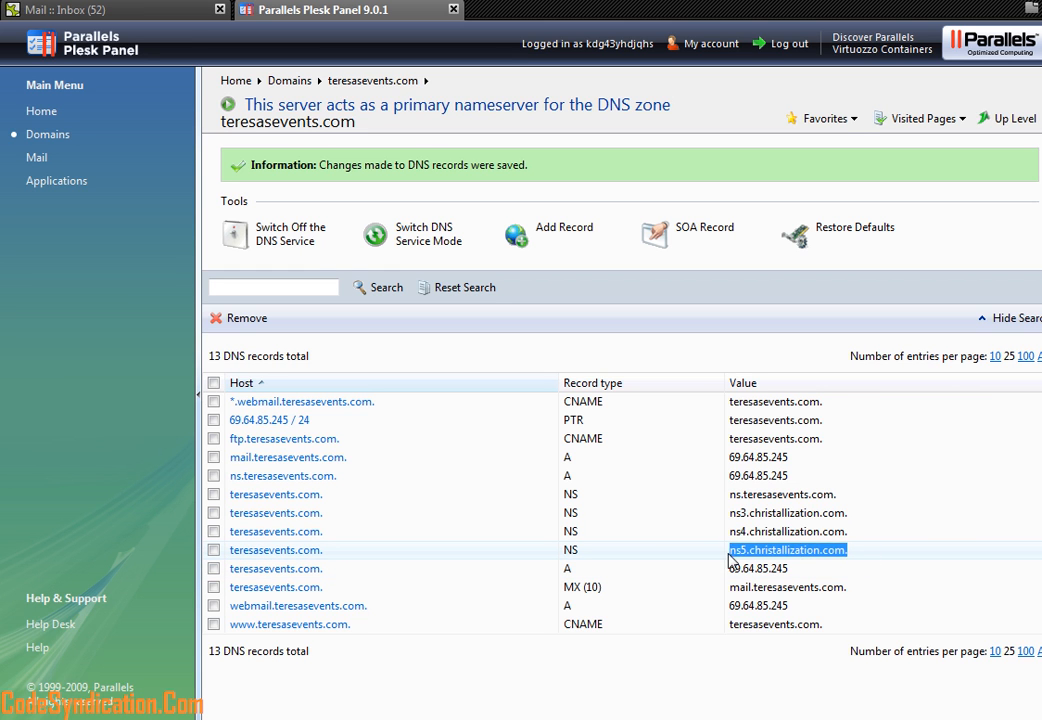
mouse_move(794, 531)
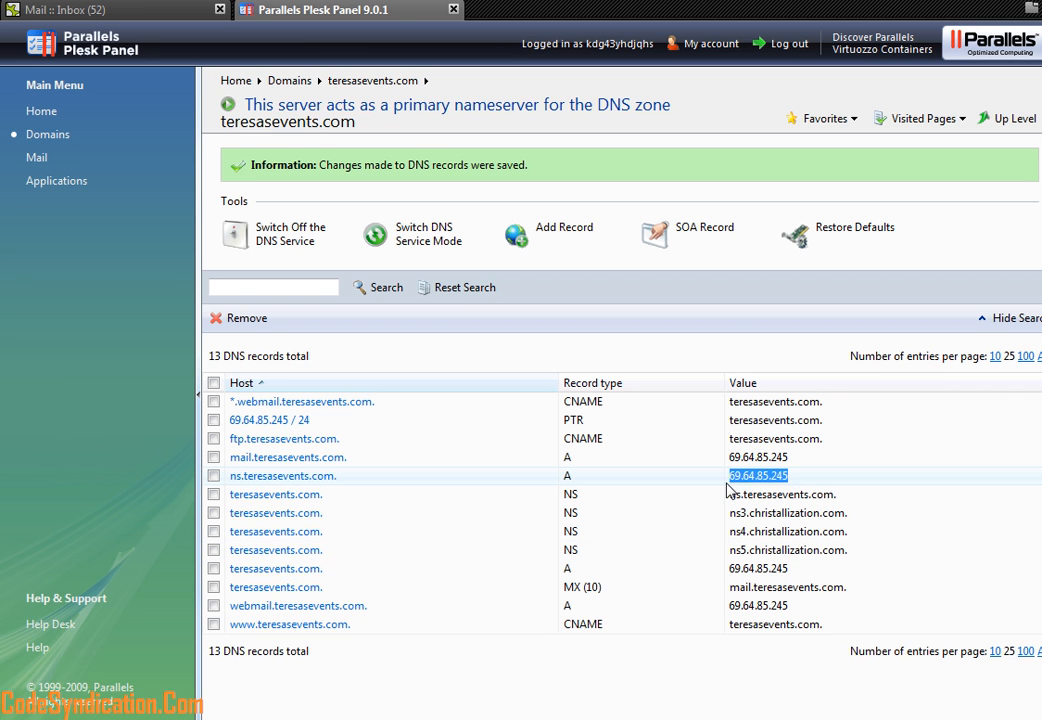
left_click(213, 476)
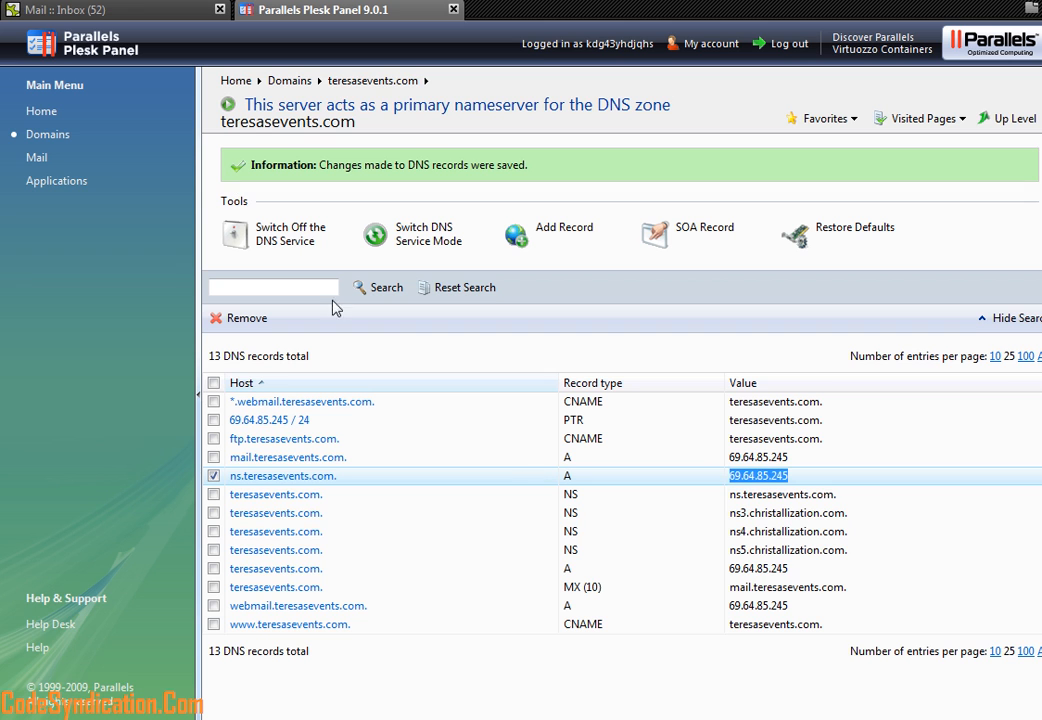
mouse_move(855, 556)
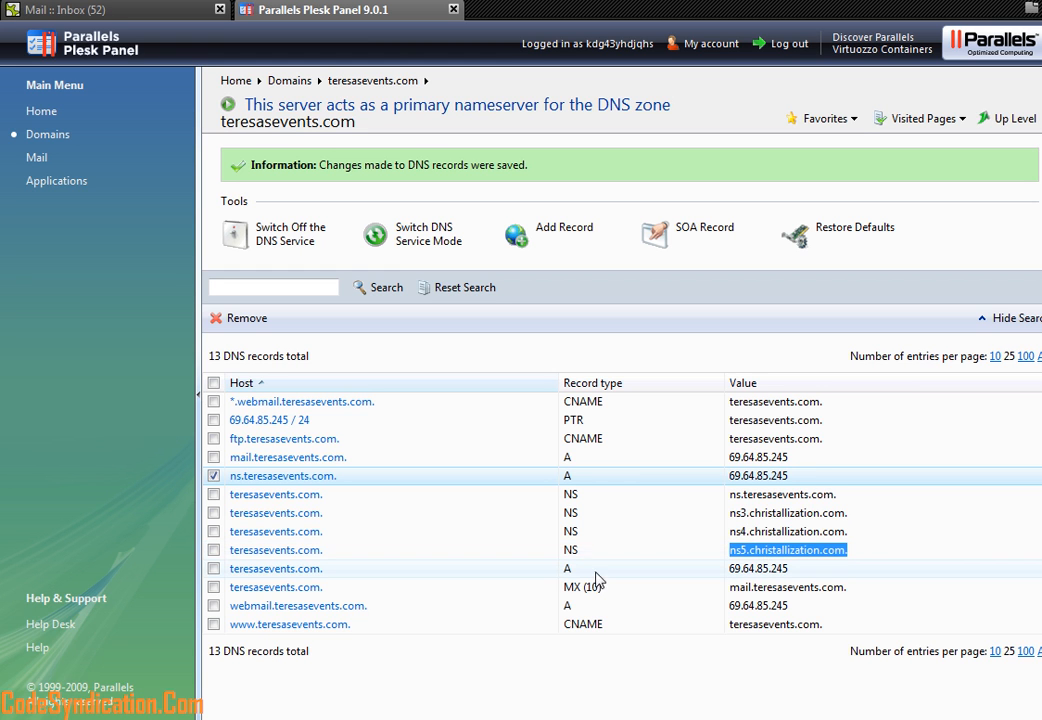
left_click(213, 550)
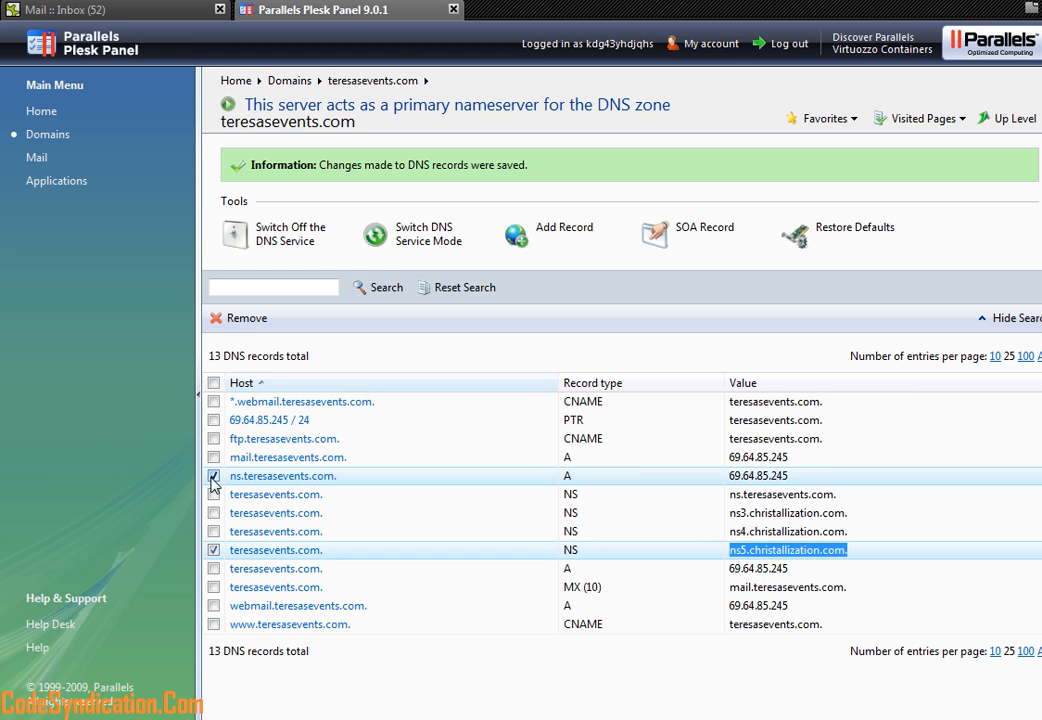
left_click(213, 476)
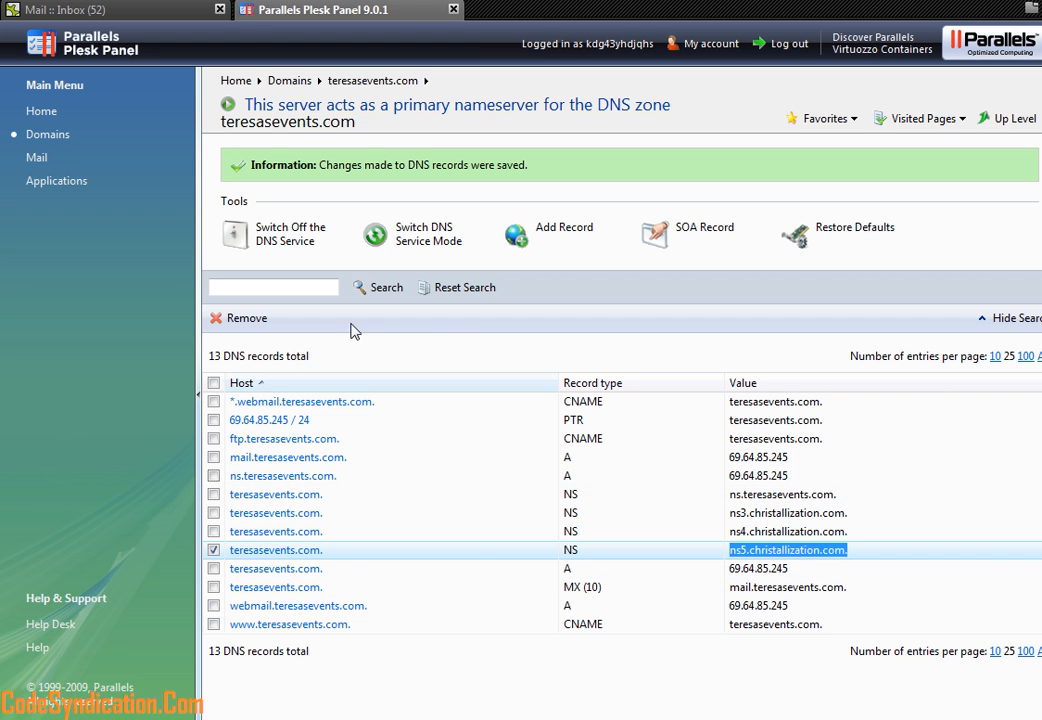
mouse_move(237, 318)
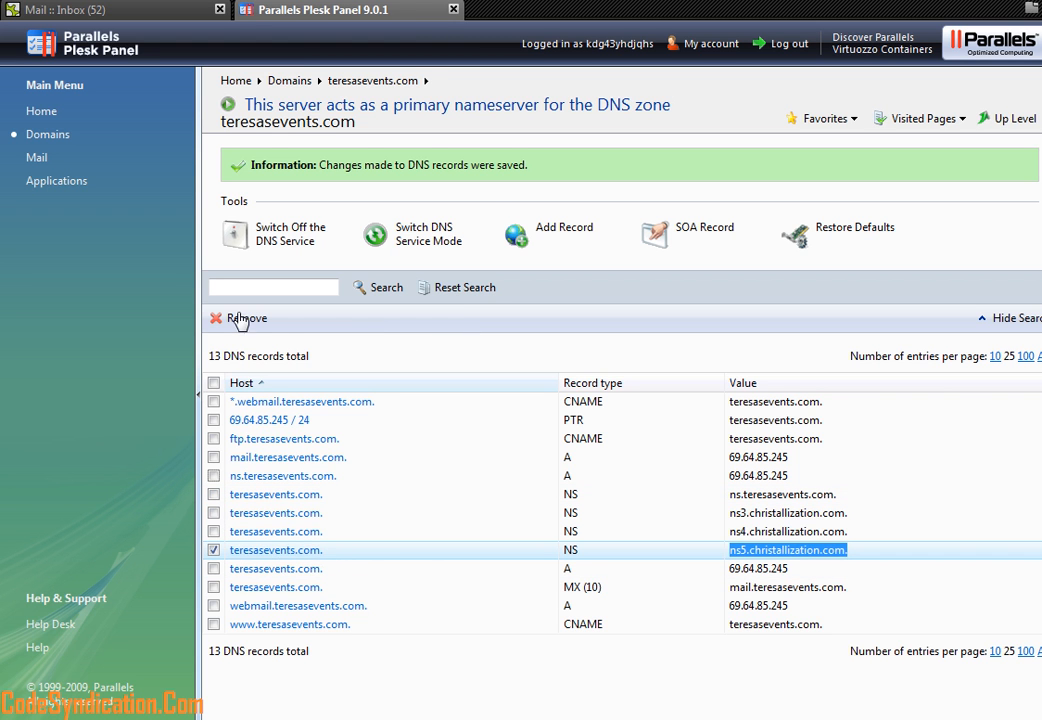
Remove the selected ns5 record and confirm, leaving 12 records.
left_click(247, 318)
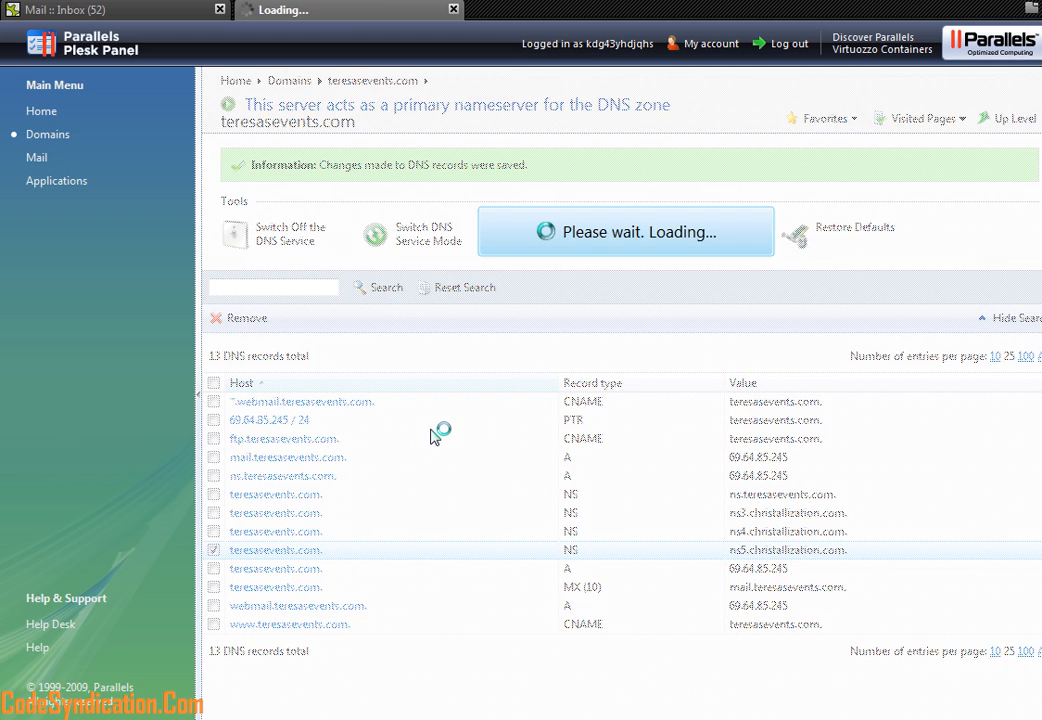
left_click(244, 317)
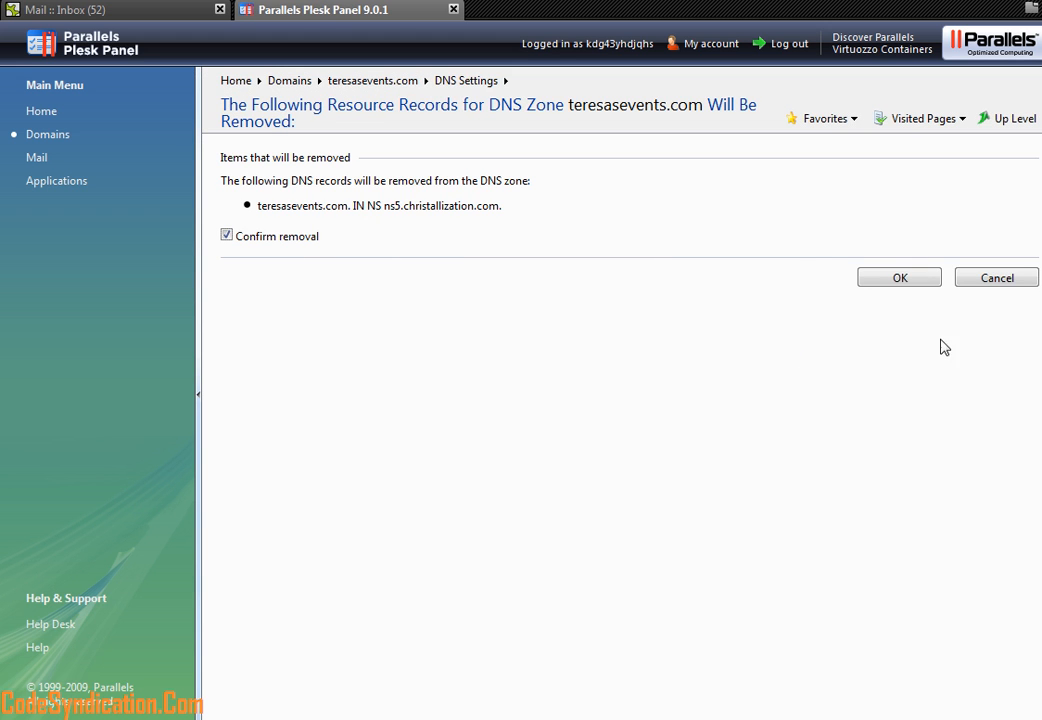
left_click(899, 277)
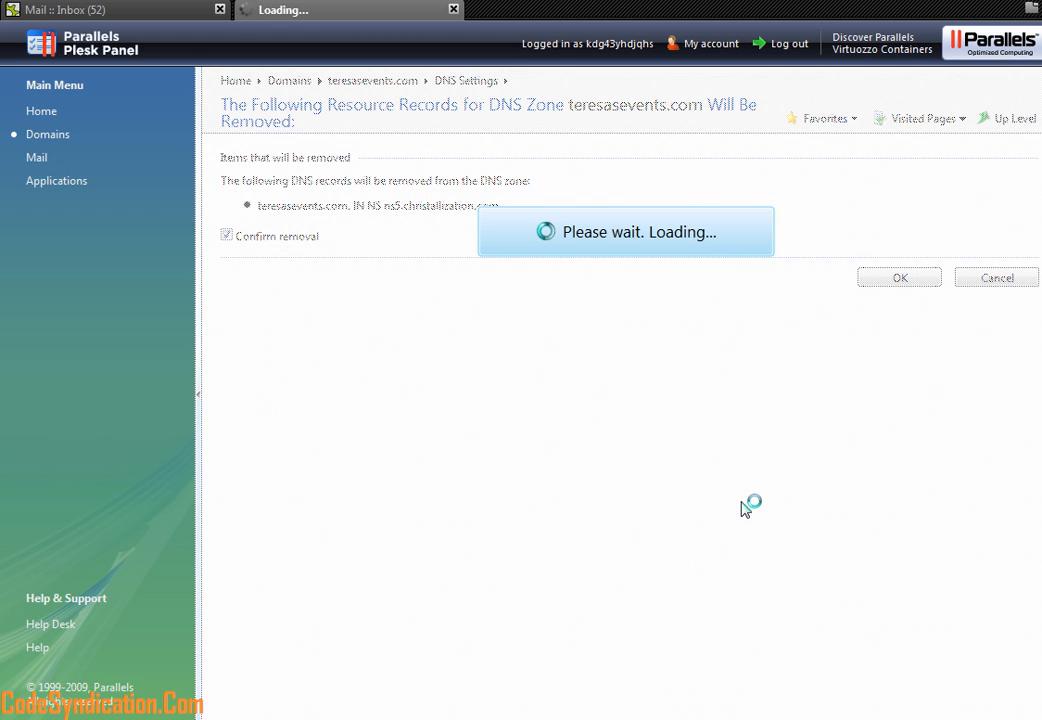
left_click(899, 277)
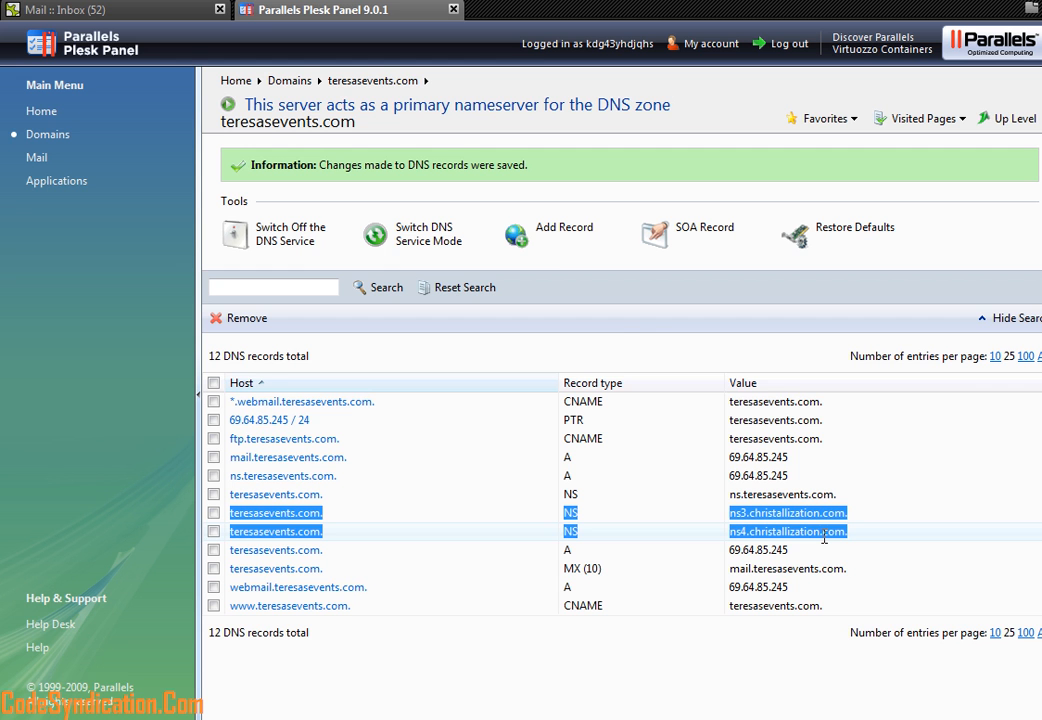
Open the live Teresa's Events site and view its Seniors portfolio gallery.
left_click(342, 80)
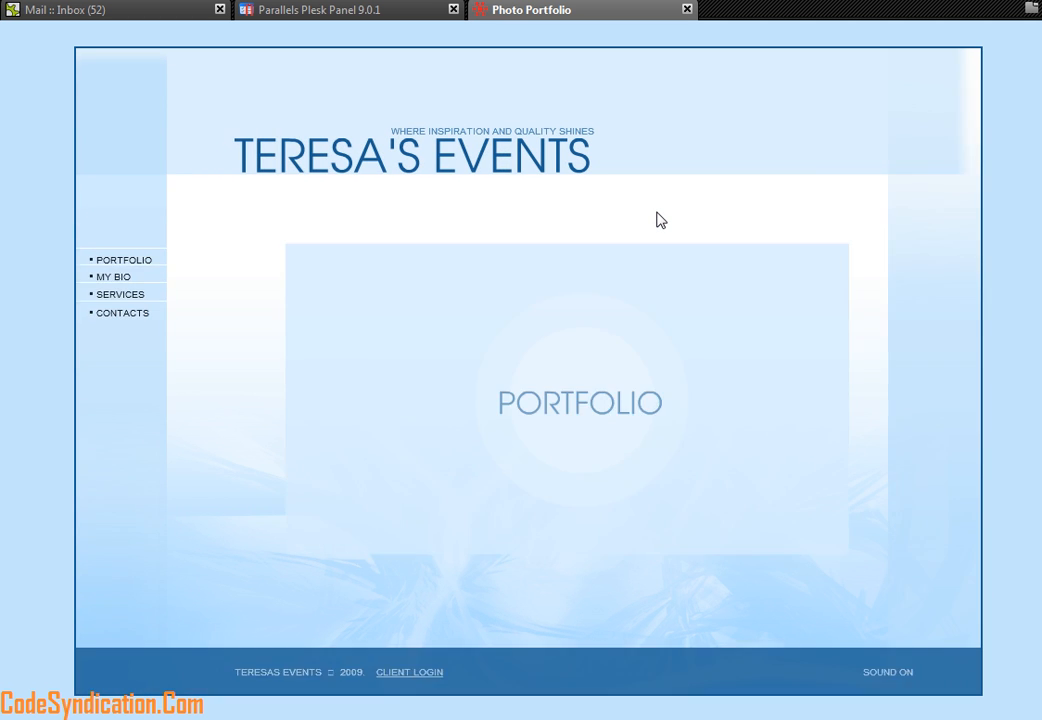
left_click(125, 260)
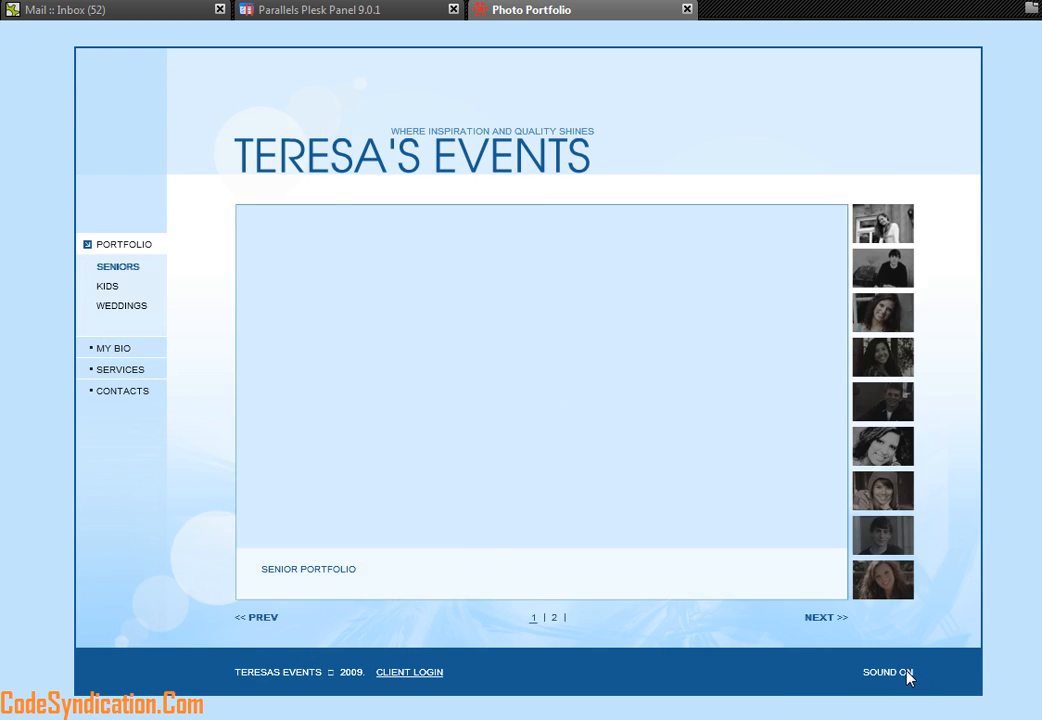
left_click(887, 672)
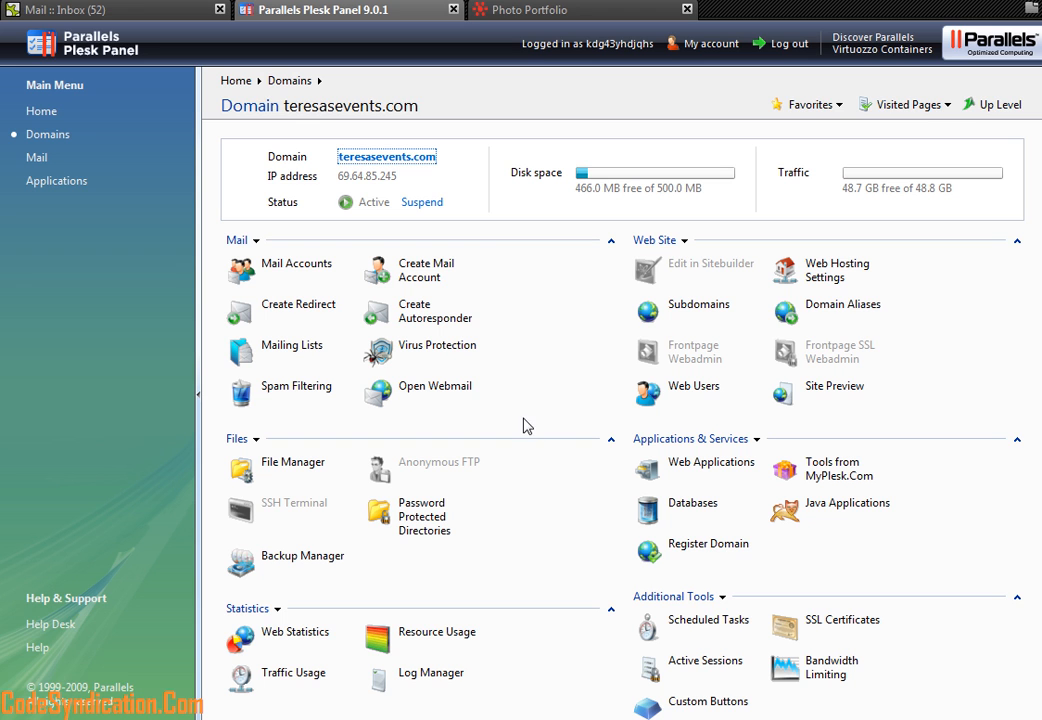
mouse_move(585, 243)
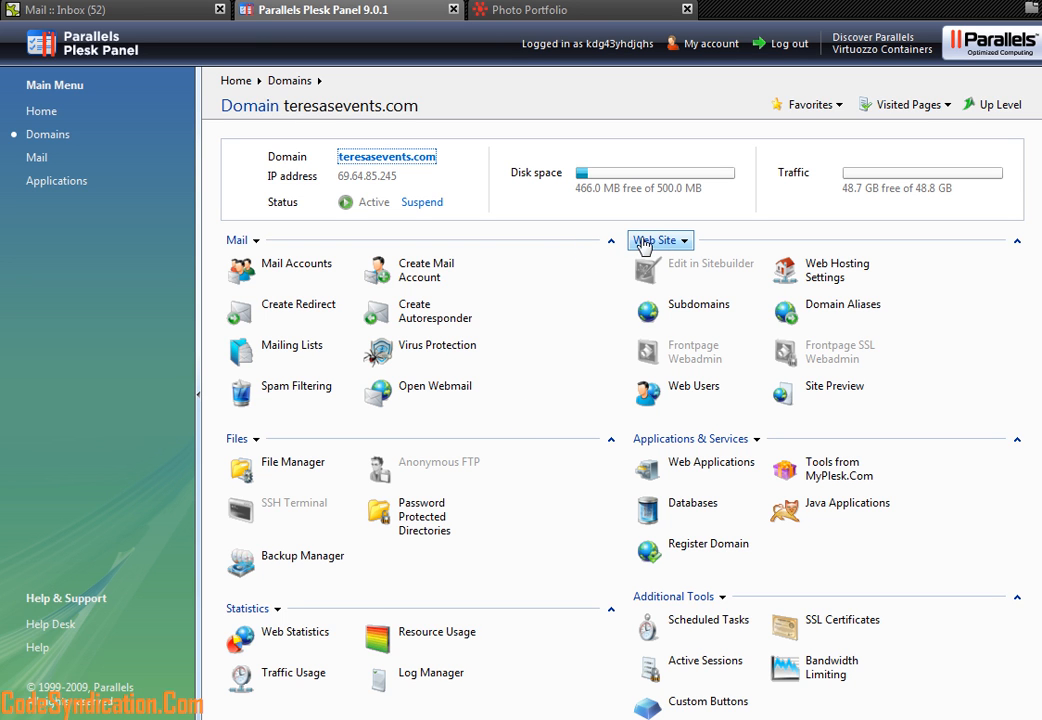
mouse_move(678, 250)
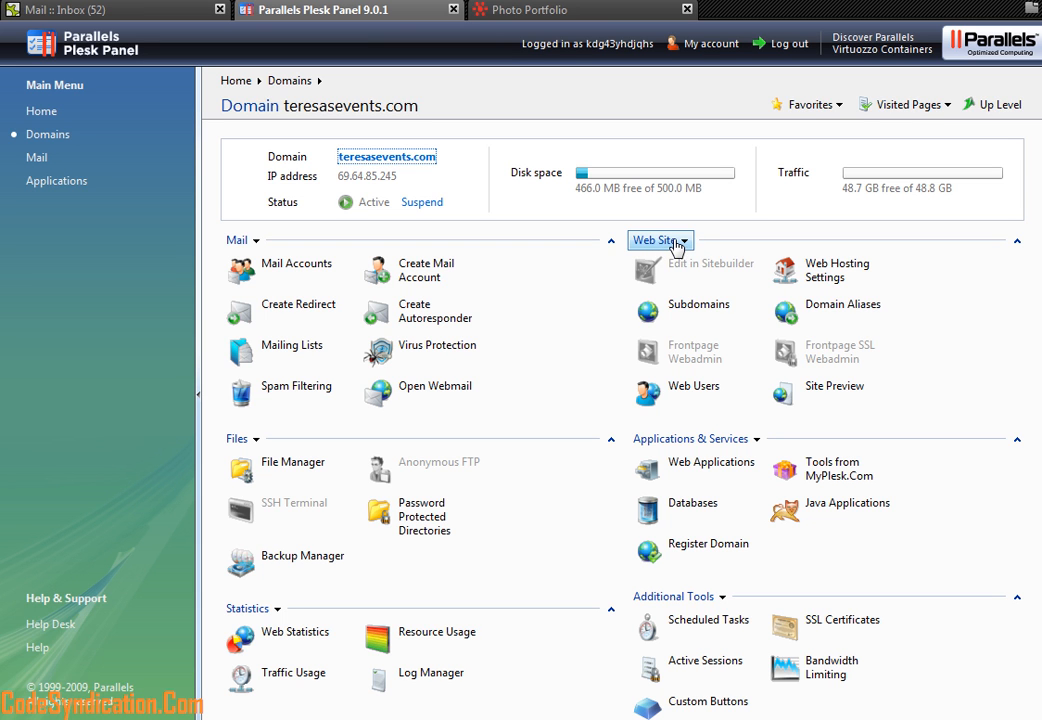
mouse_move(655, 250)
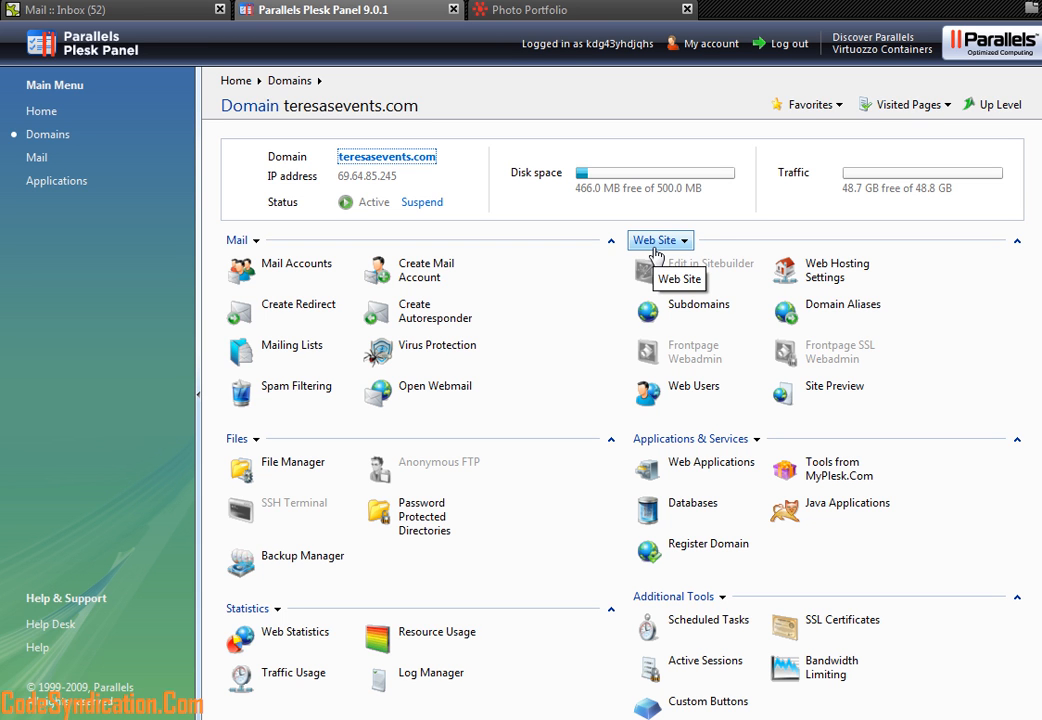
mouse_move(717, 203)
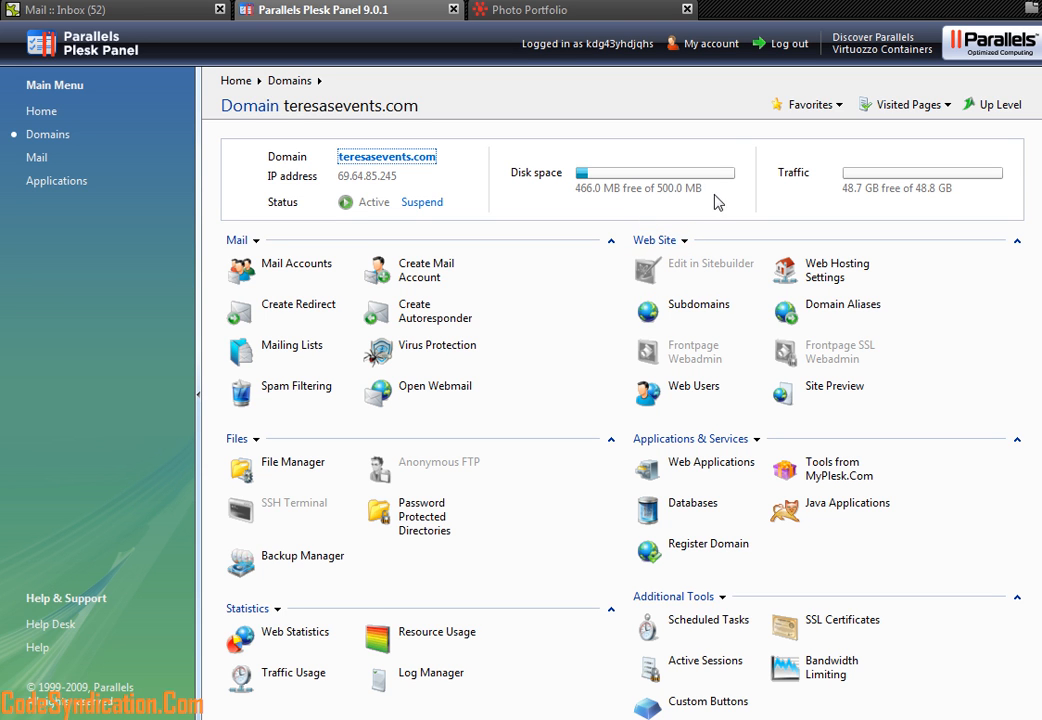